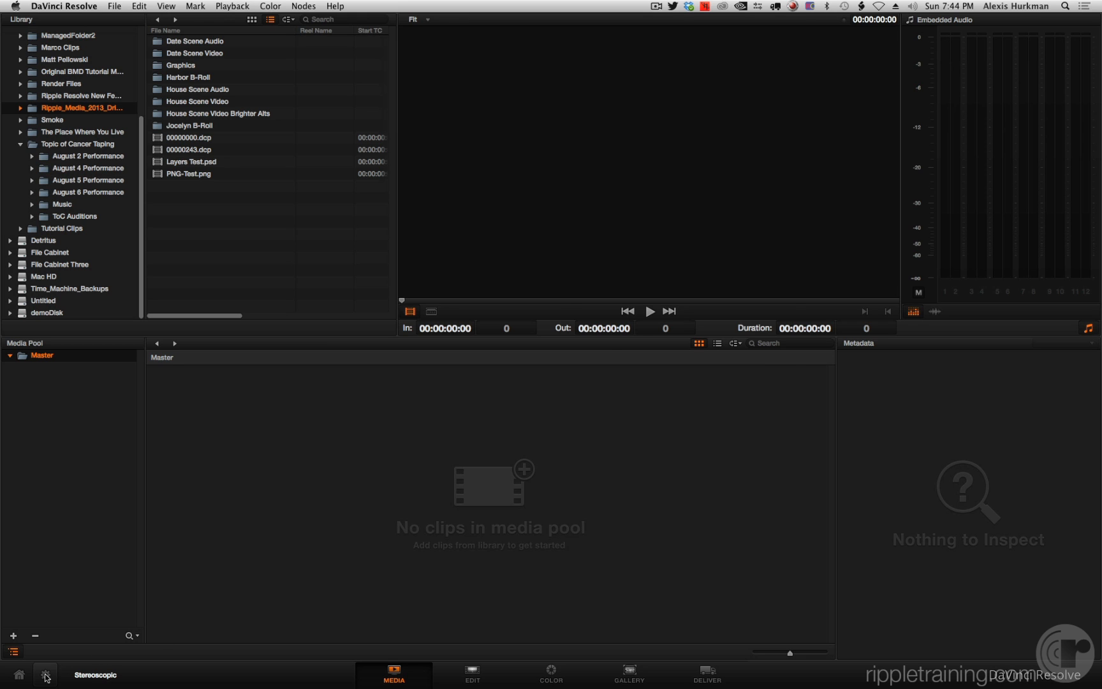
Switch the timeline frame rate from 23.976 to 24 fps in Project Settings
left_click(46, 675)
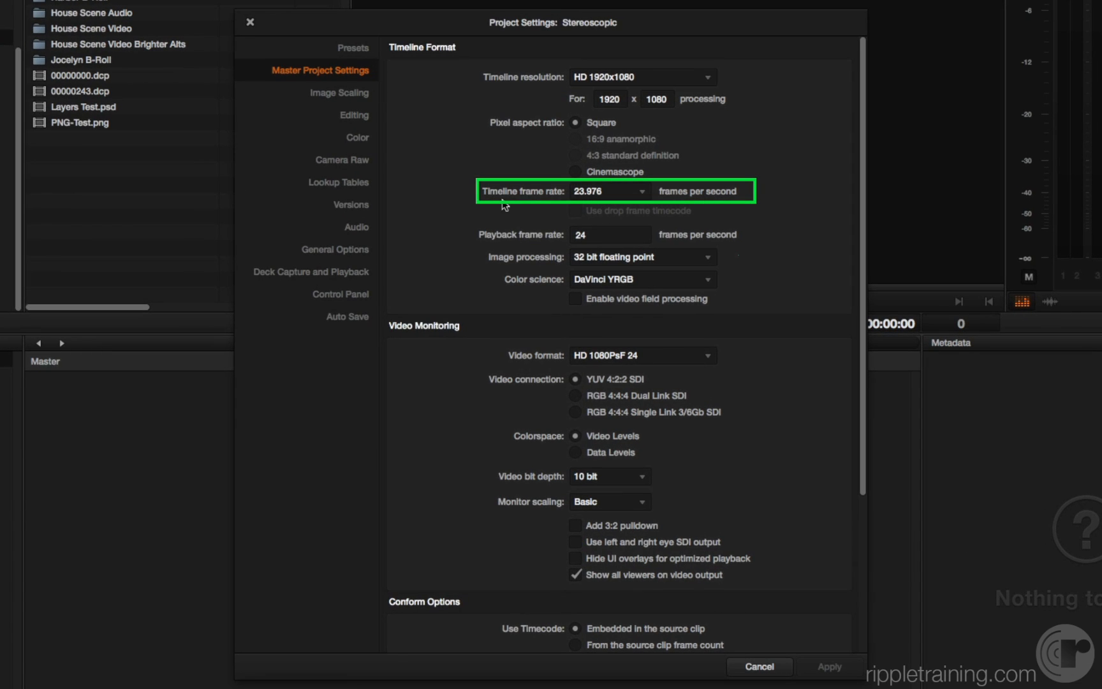
mouse_move(550, 202)
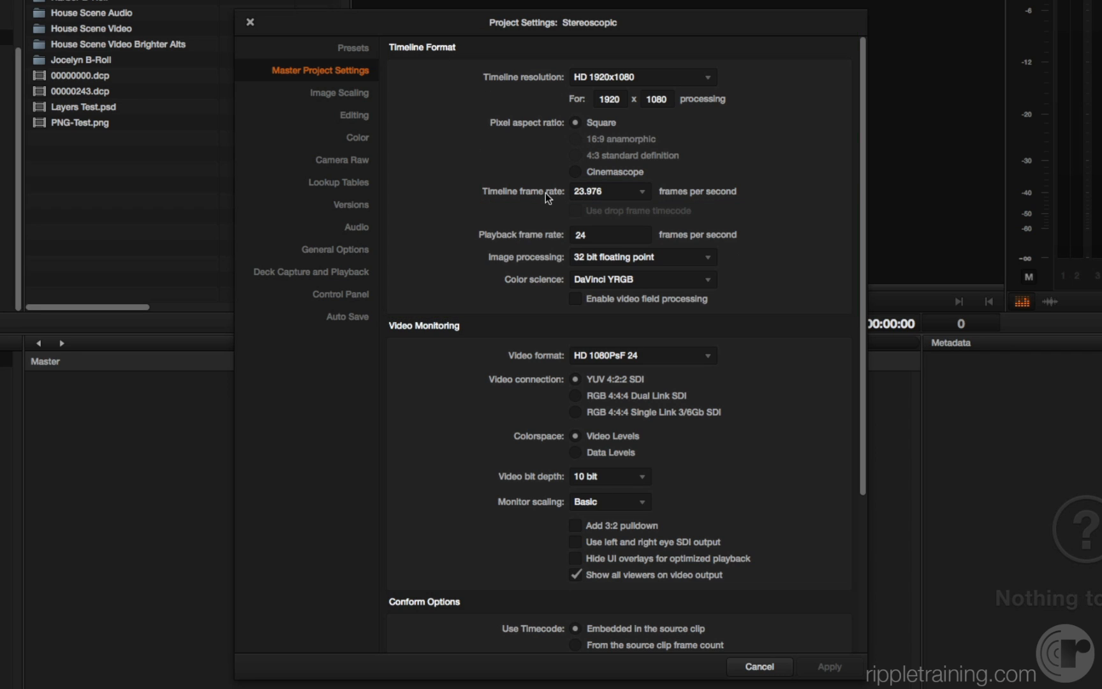
mouse_move(606, 201)
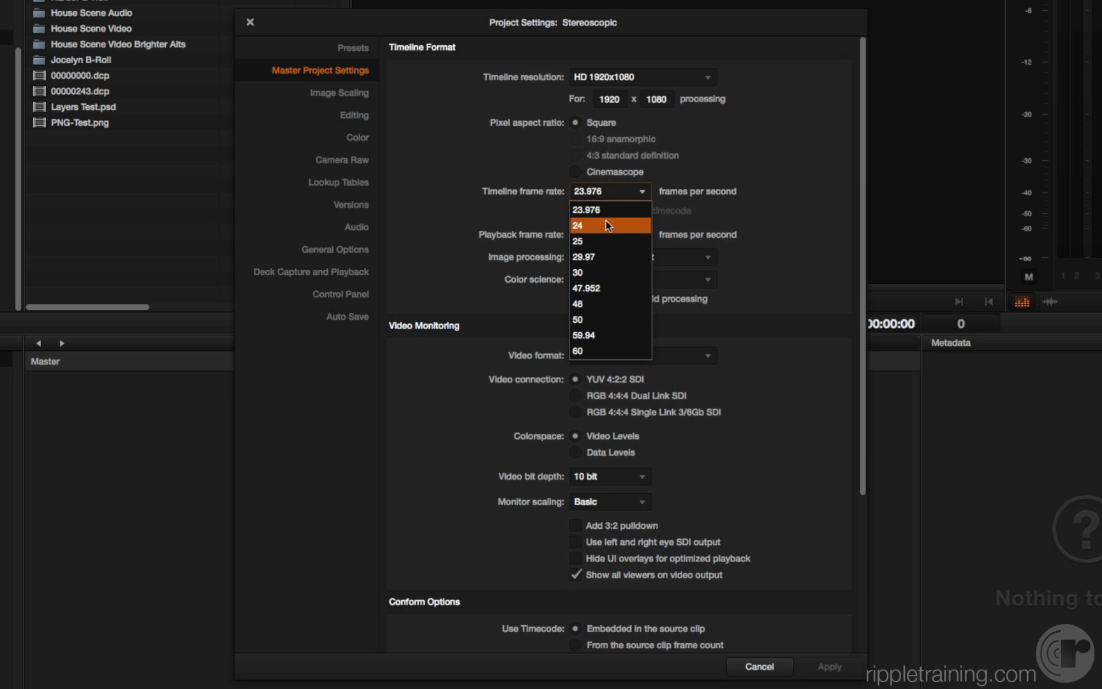
left_click(578, 226)
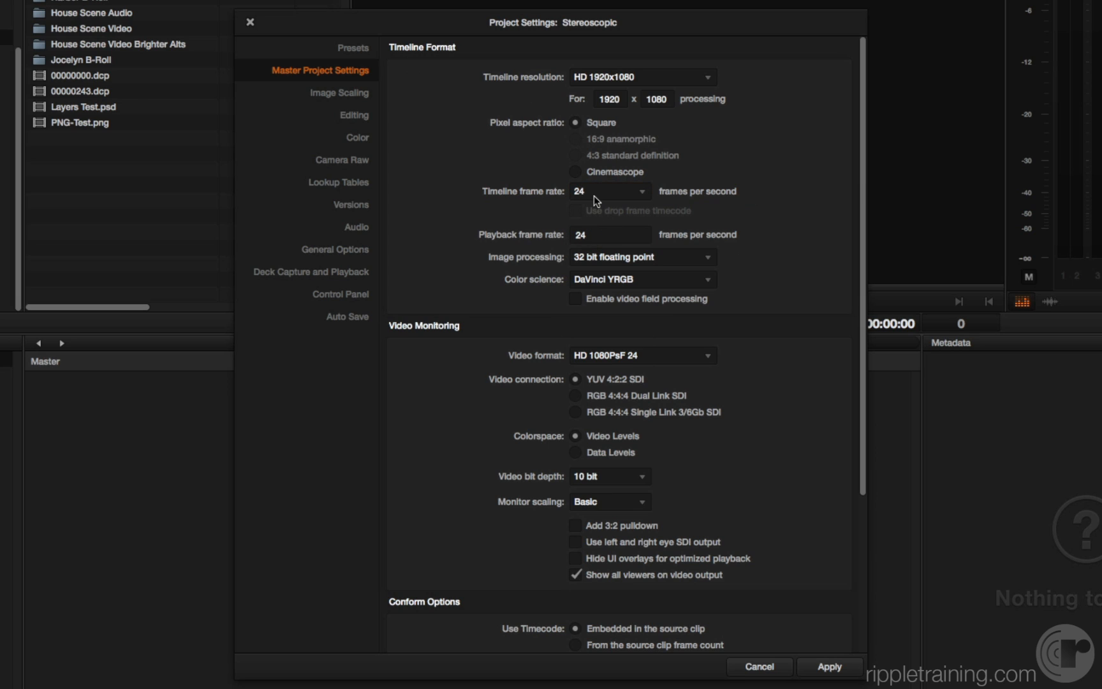
mouse_move(806, 613)
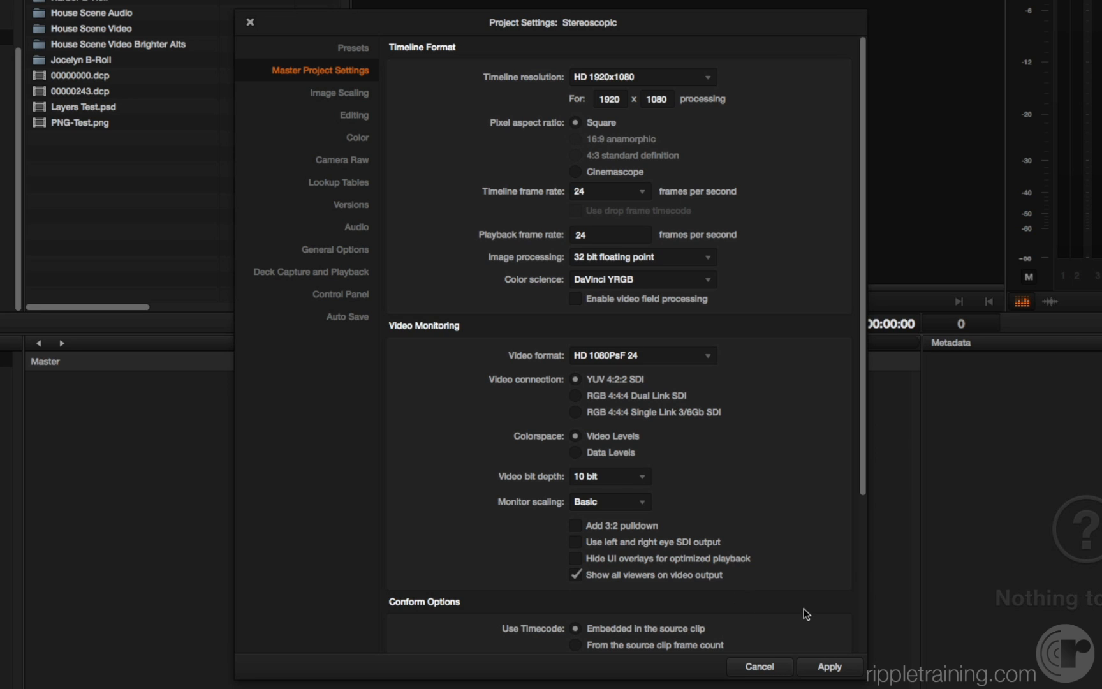
mouse_move(295, 28)
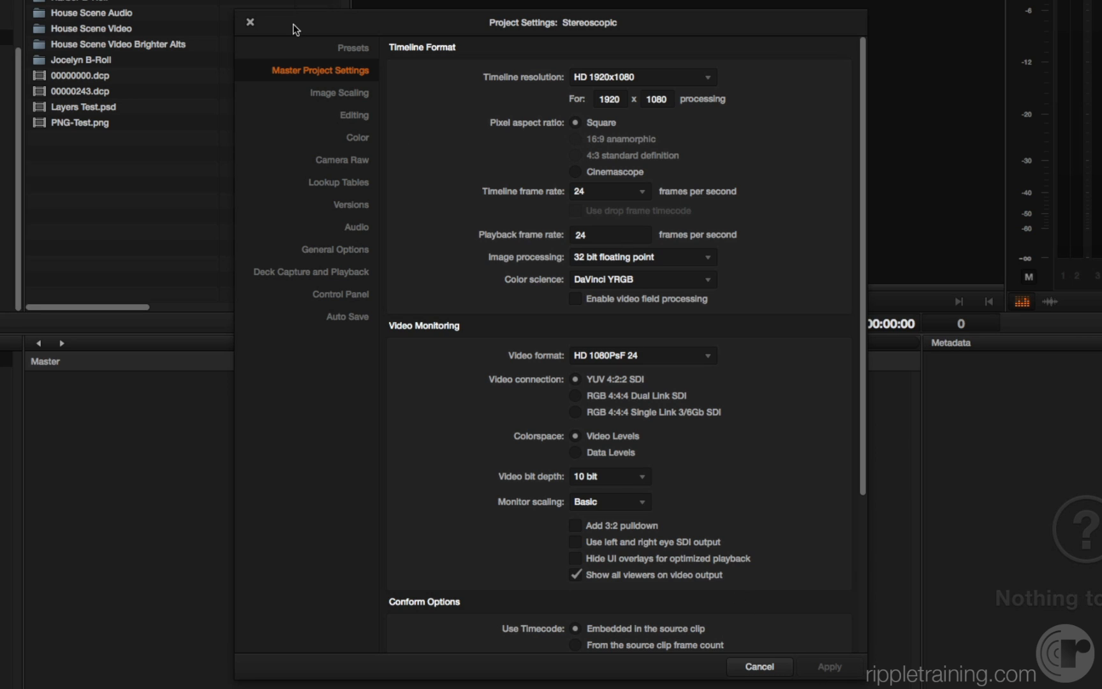
left_click(250, 22)
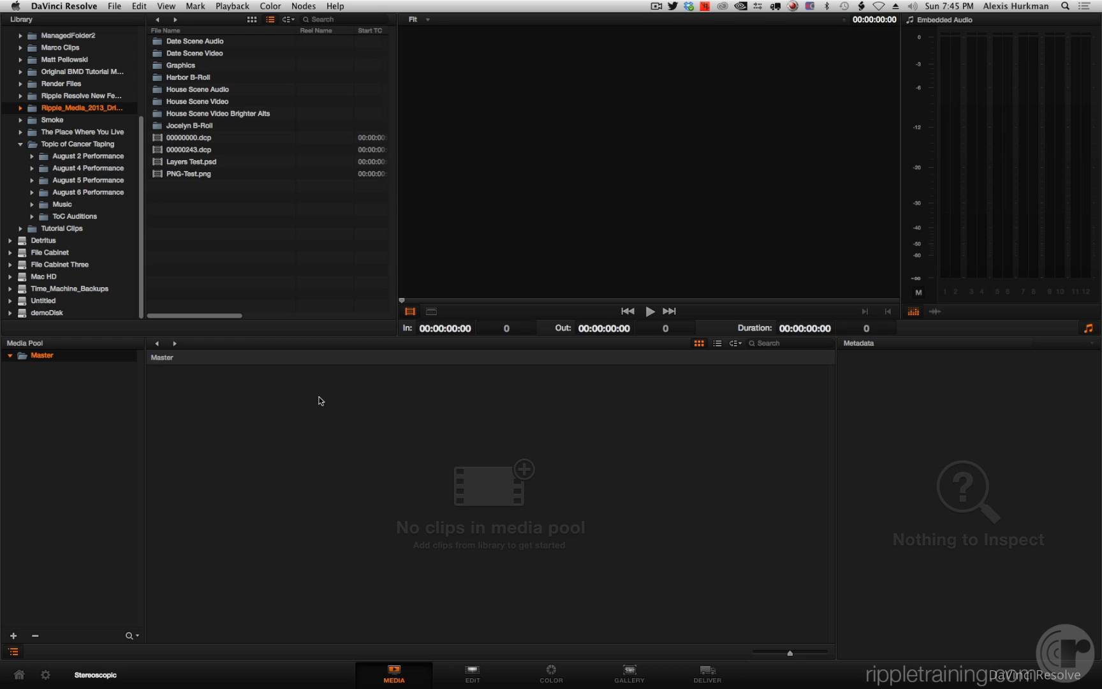
mouse_move(261, 186)
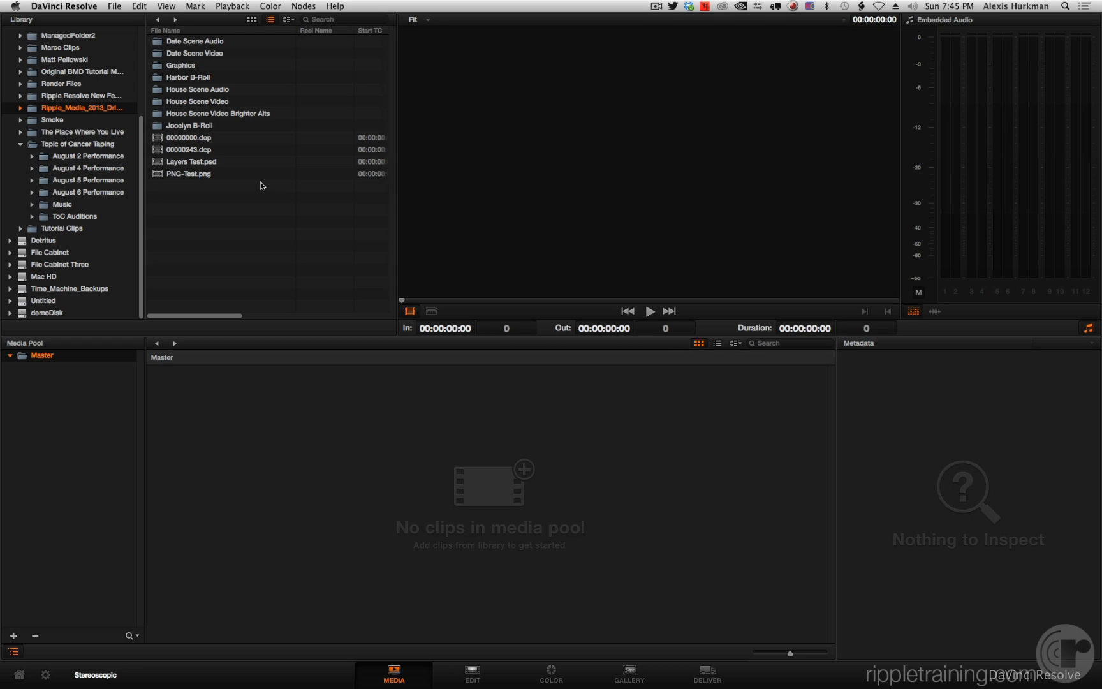
mouse_move(160, 104)
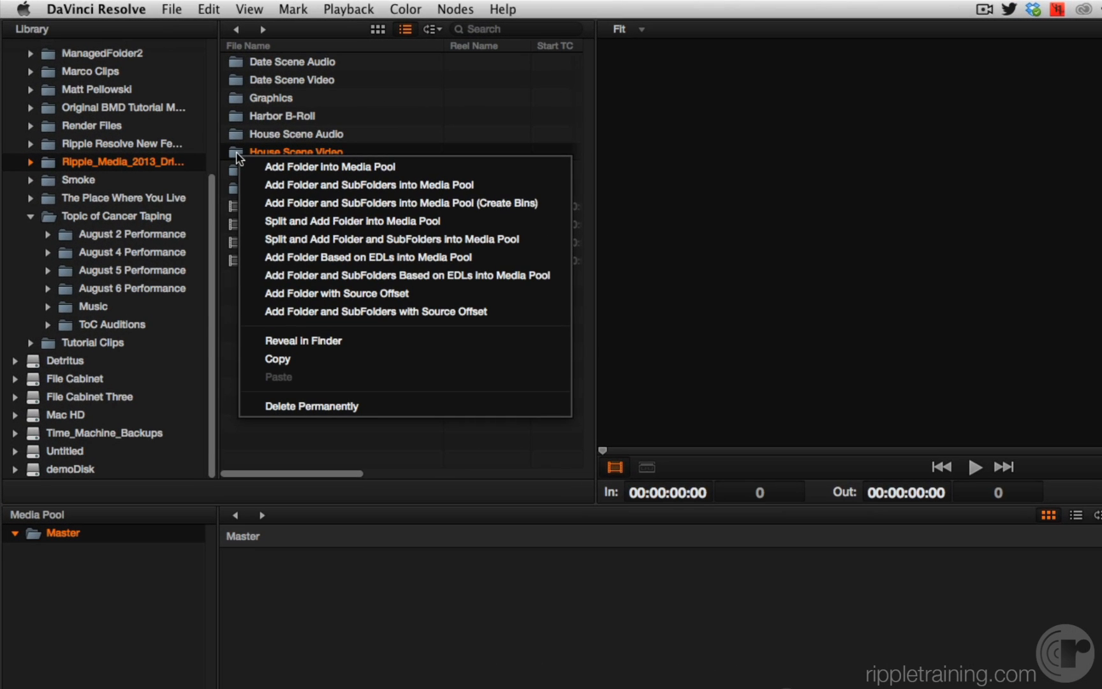
mouse_move(329, 166)
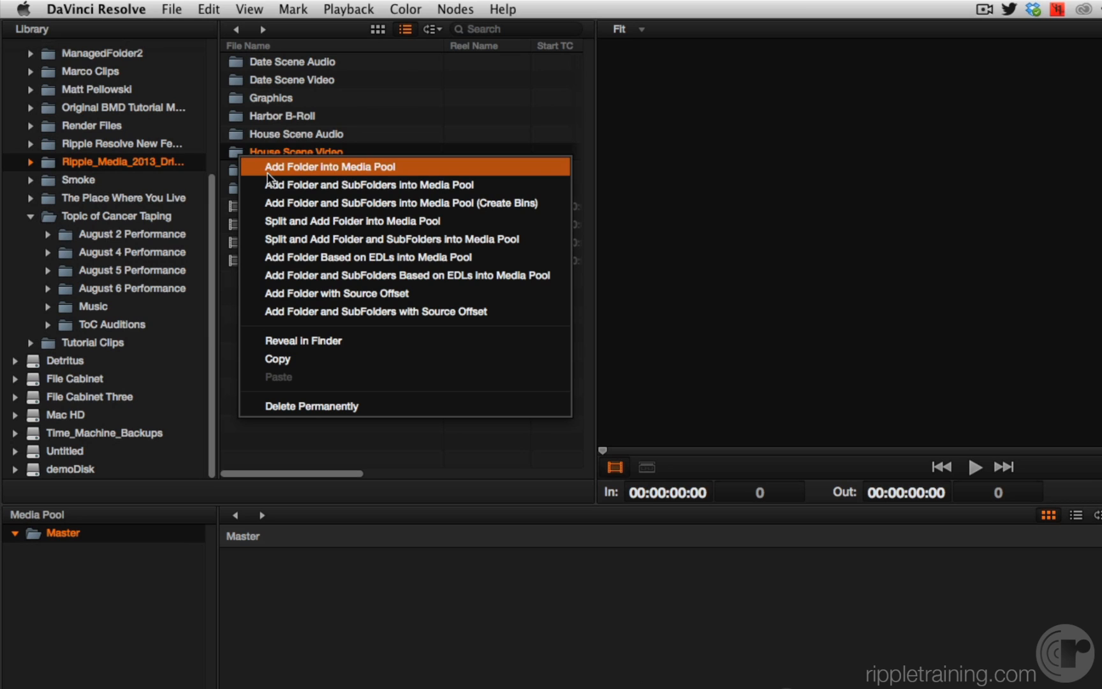
Add the House Scene Video folder to the Media Pool and check the project frame rate
left_click(328, 167)
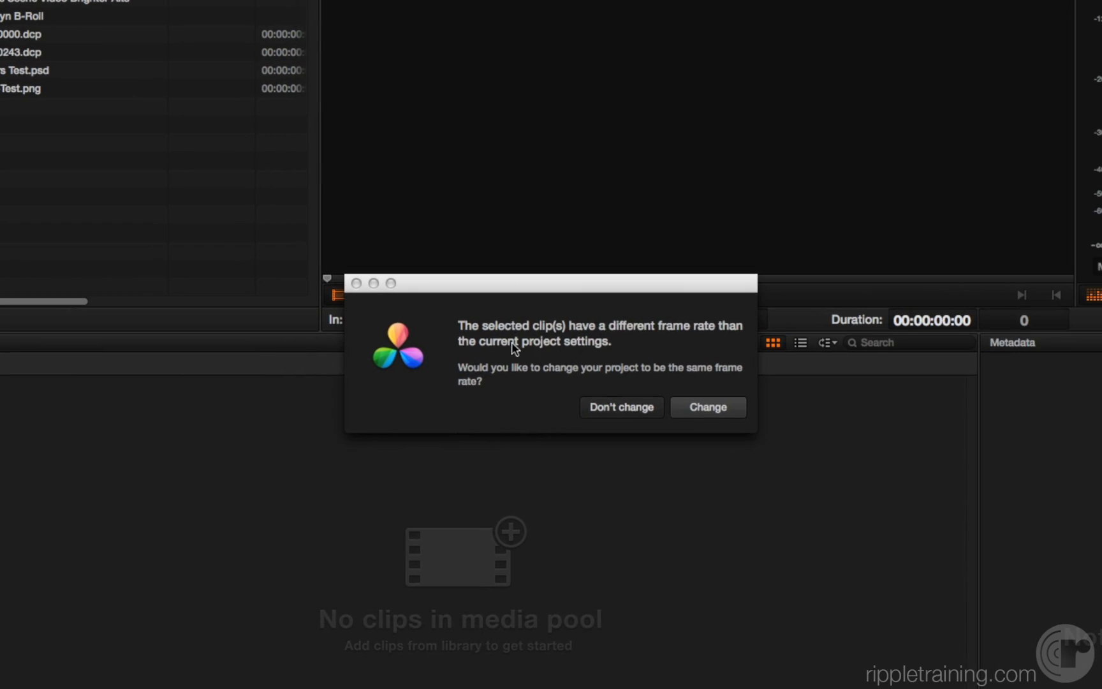
mouse_move(666, 344)
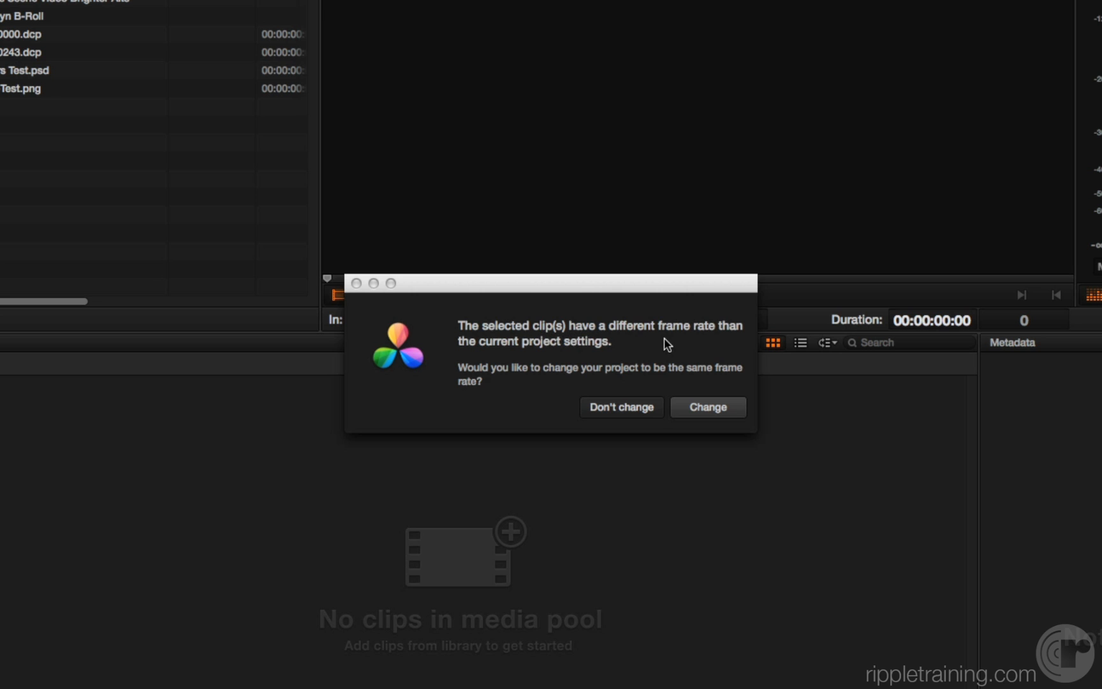
mouse_move(631, 377)
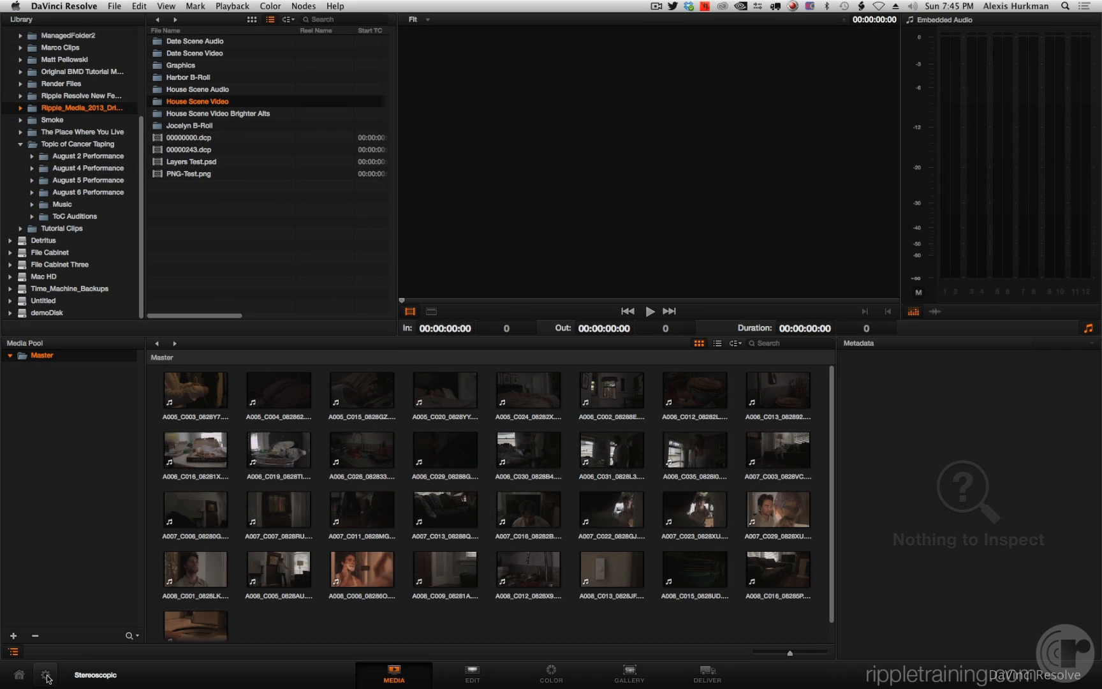
left_click(44, 675)
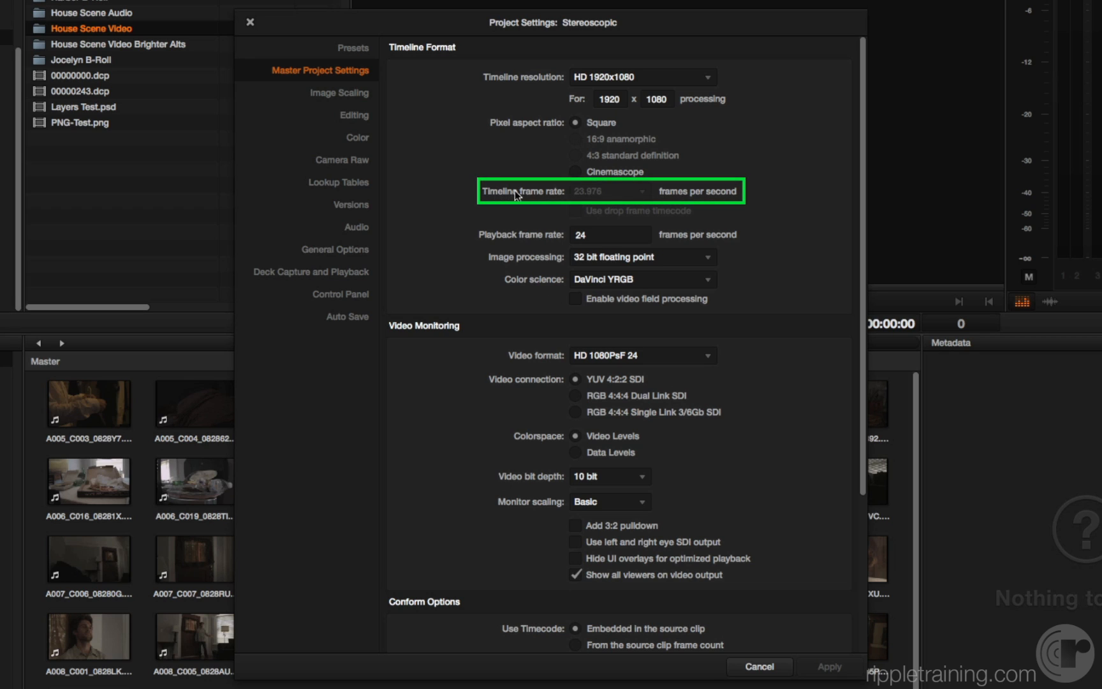
mouse_move(591, 202)
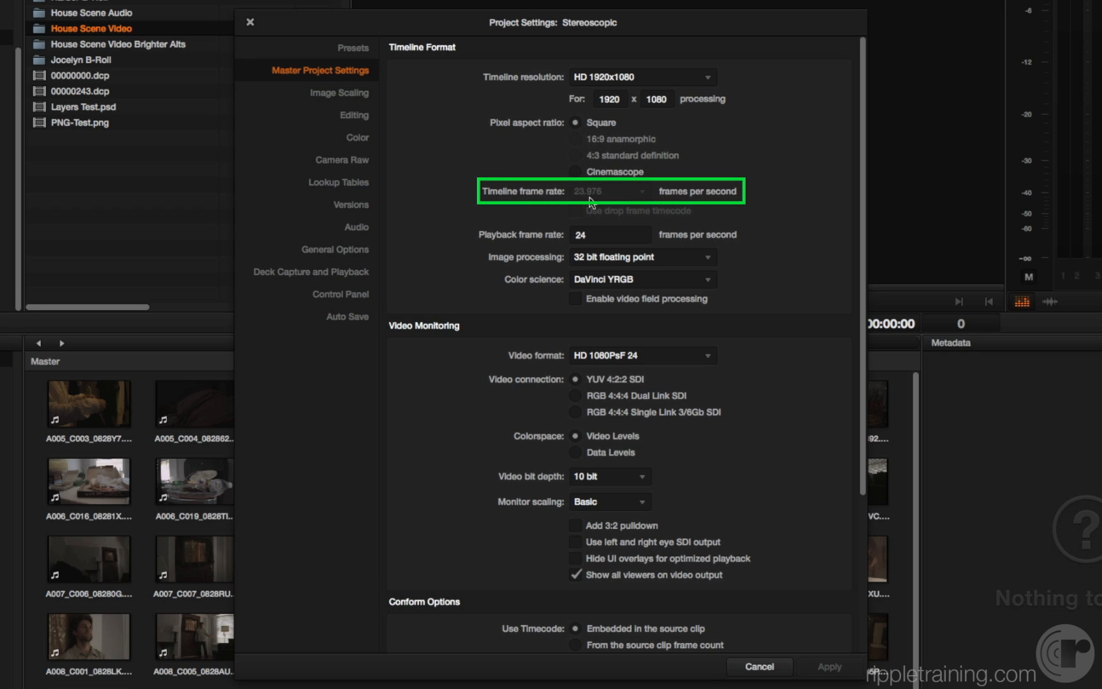
mouse_move(581, 205)
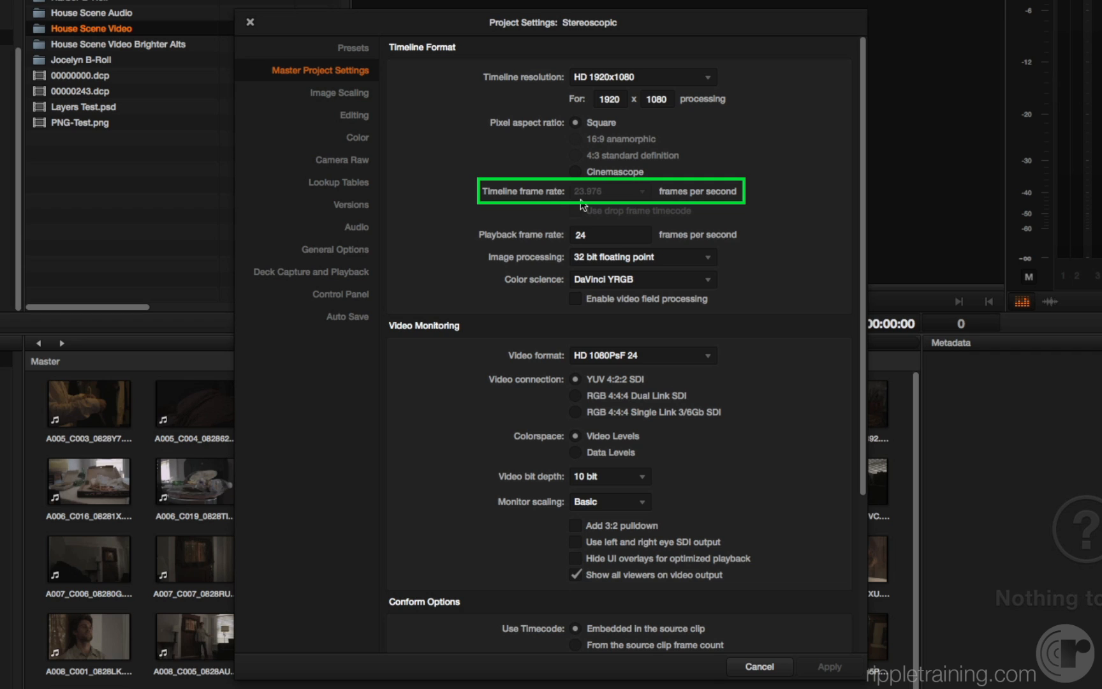
mouse_move(600, 204)
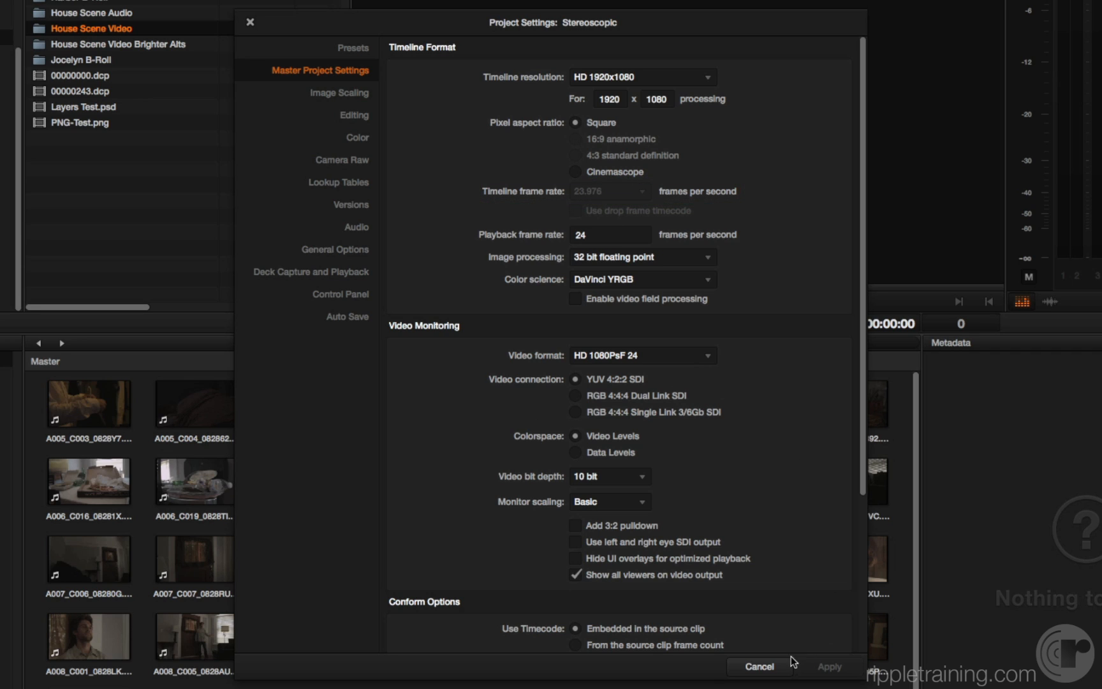
left_click(758, 667)
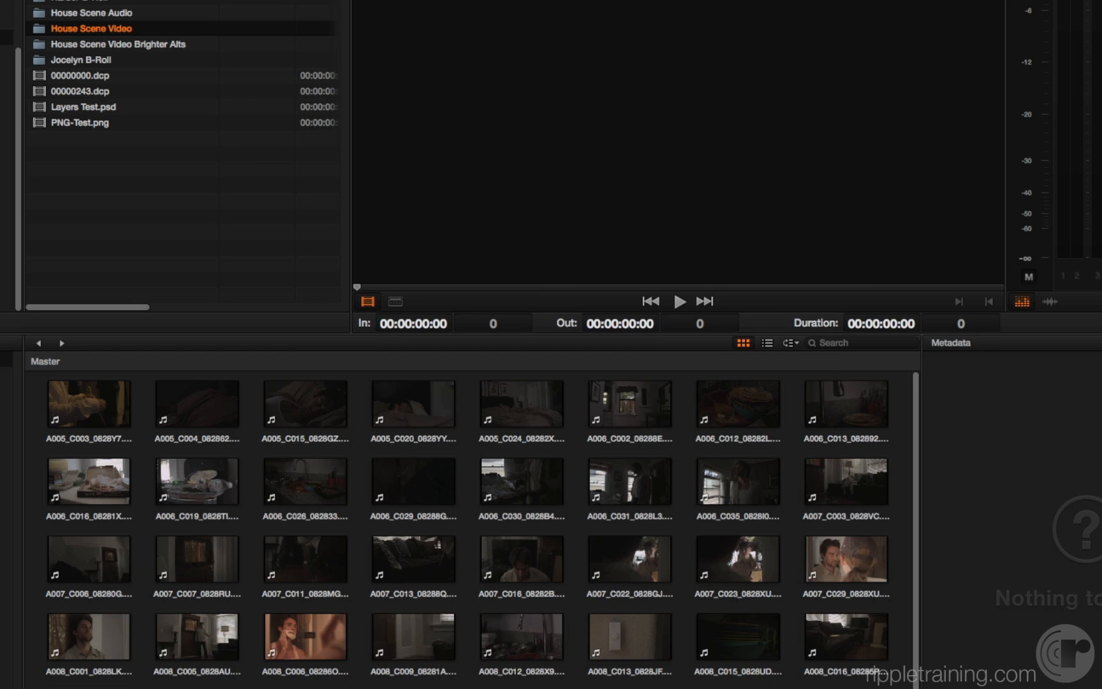
Remove all House Scene clips from the Master bin
right_click(54, 254)
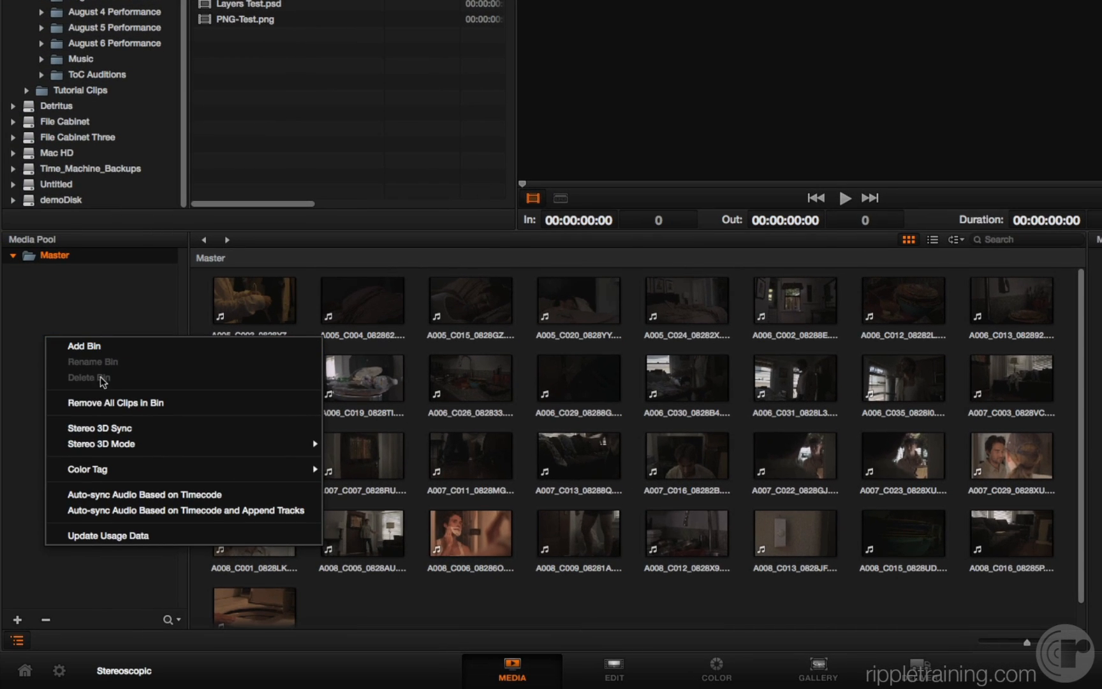
left_click(116, 402)
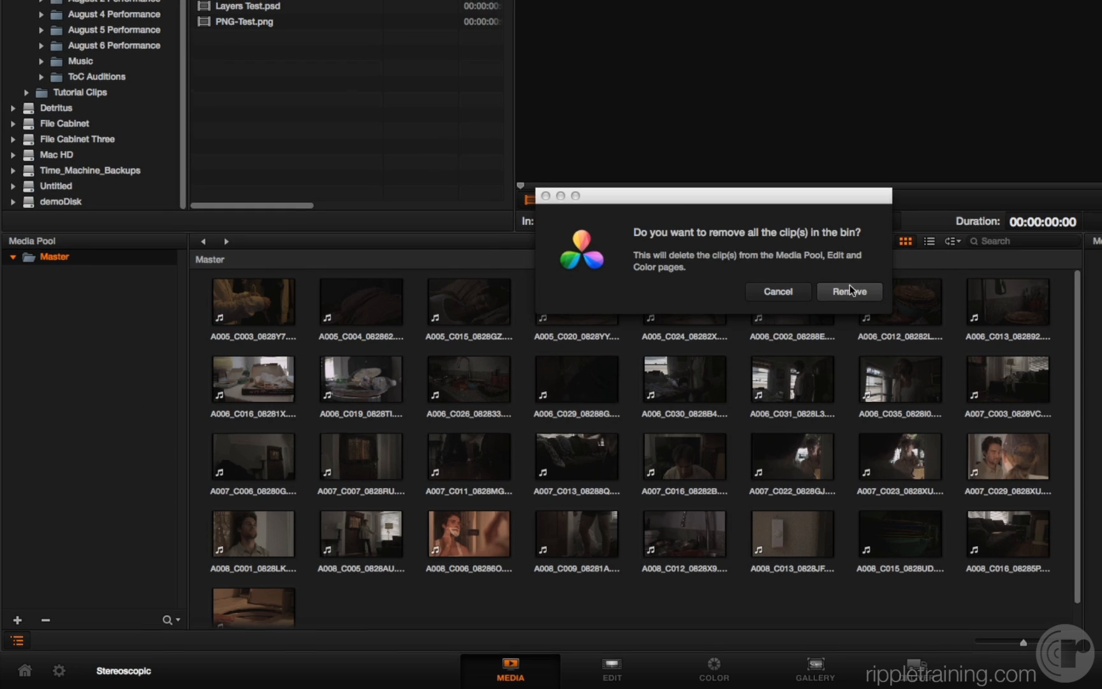
left_click(848, 291)
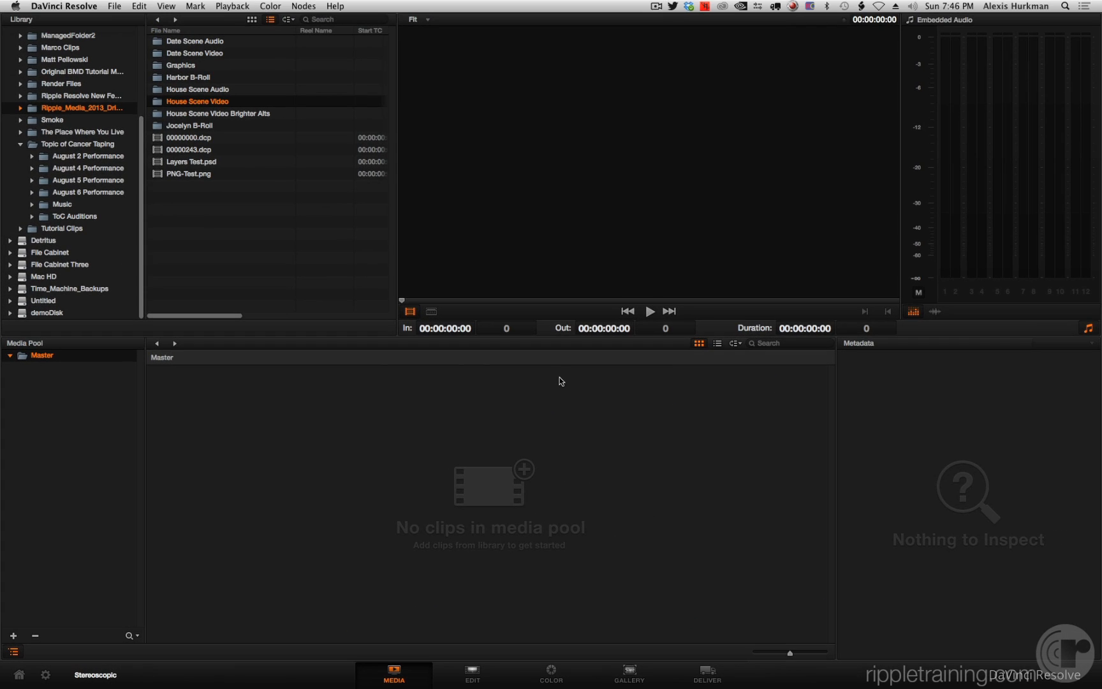
mouse_move(96, 272)
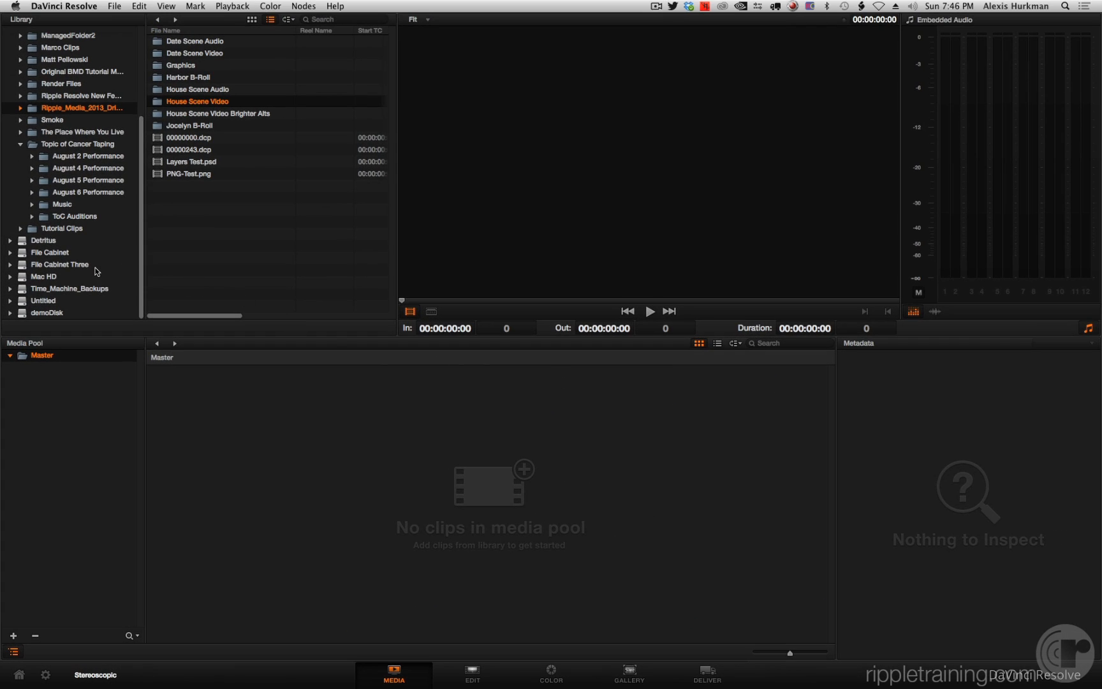
Add August 4 Performance with subfolders and switch the project to 29.97 fps
left_click(88, 168)
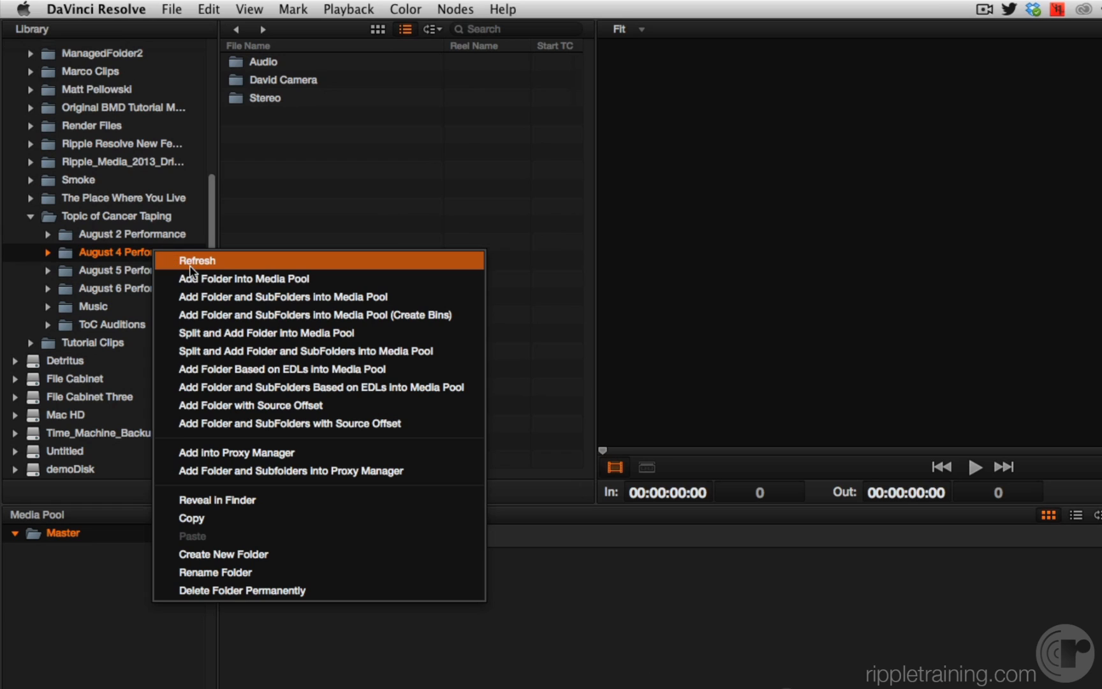
mouse_move(206, 296)
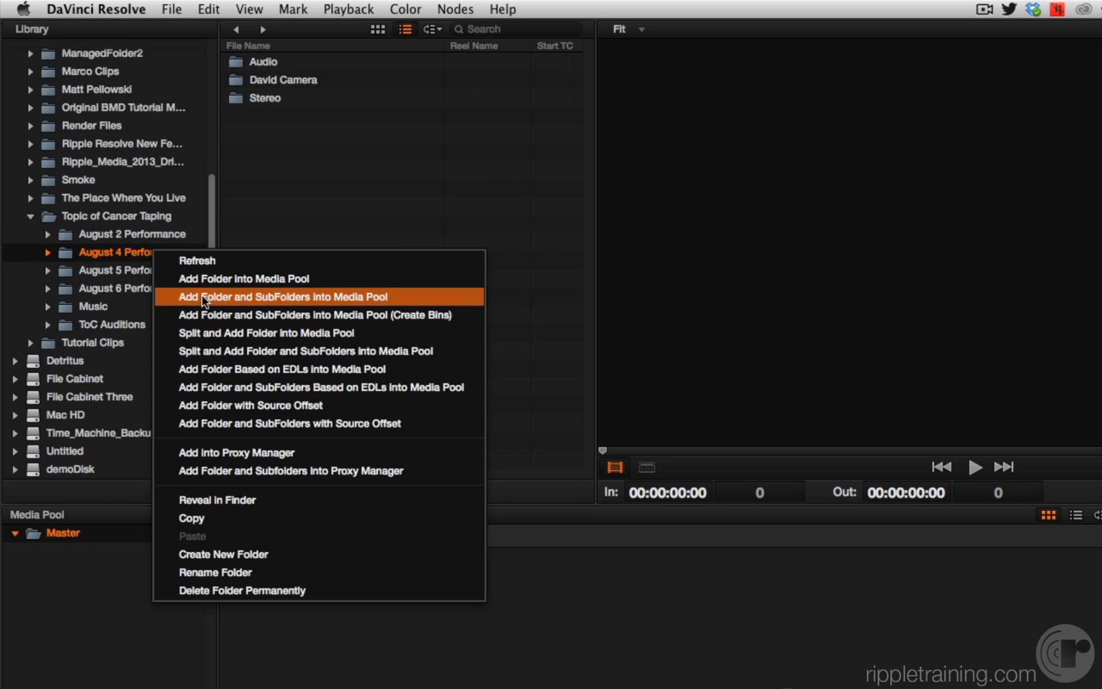
left_click(281, 296)
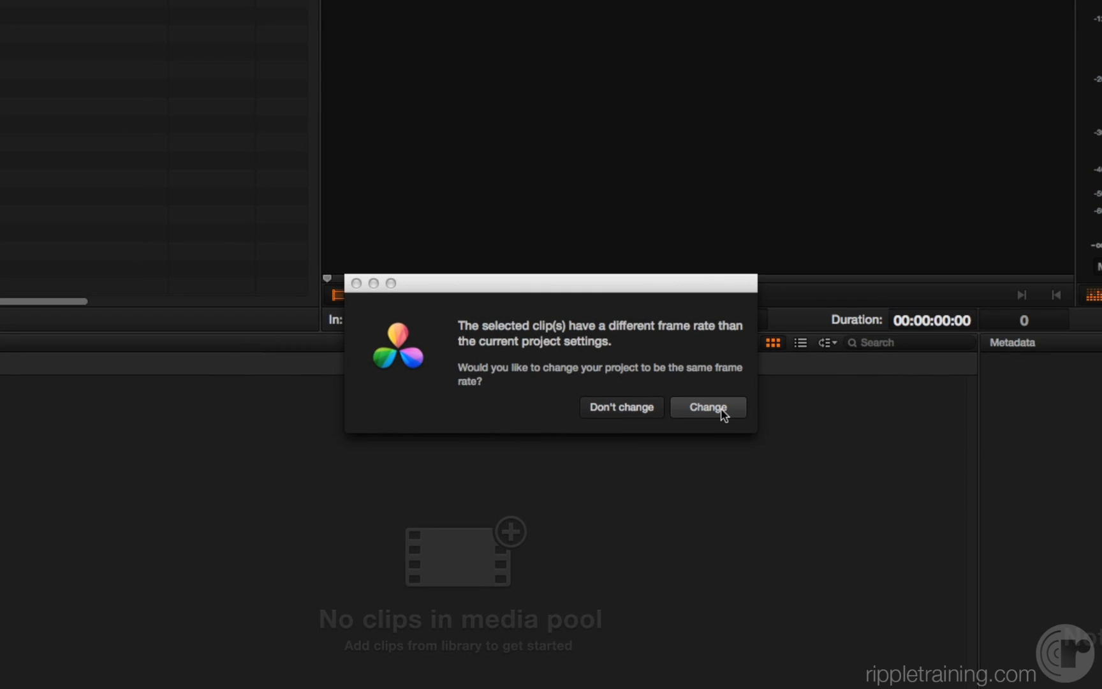
left_click(708, 407)
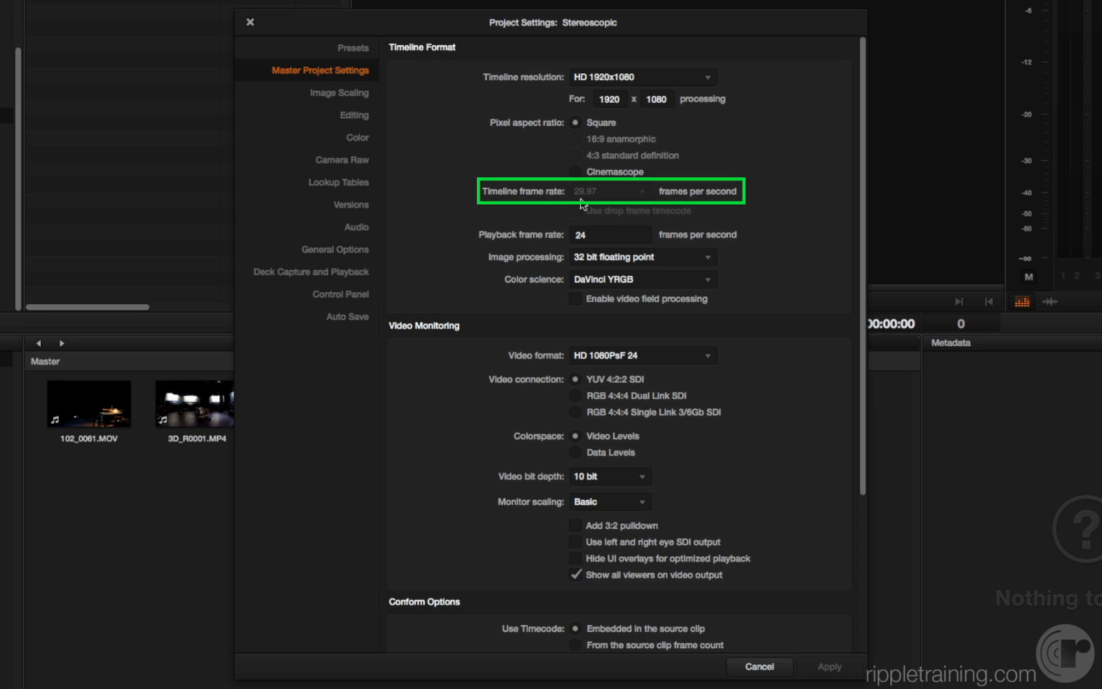
mouse_move(596, 206)
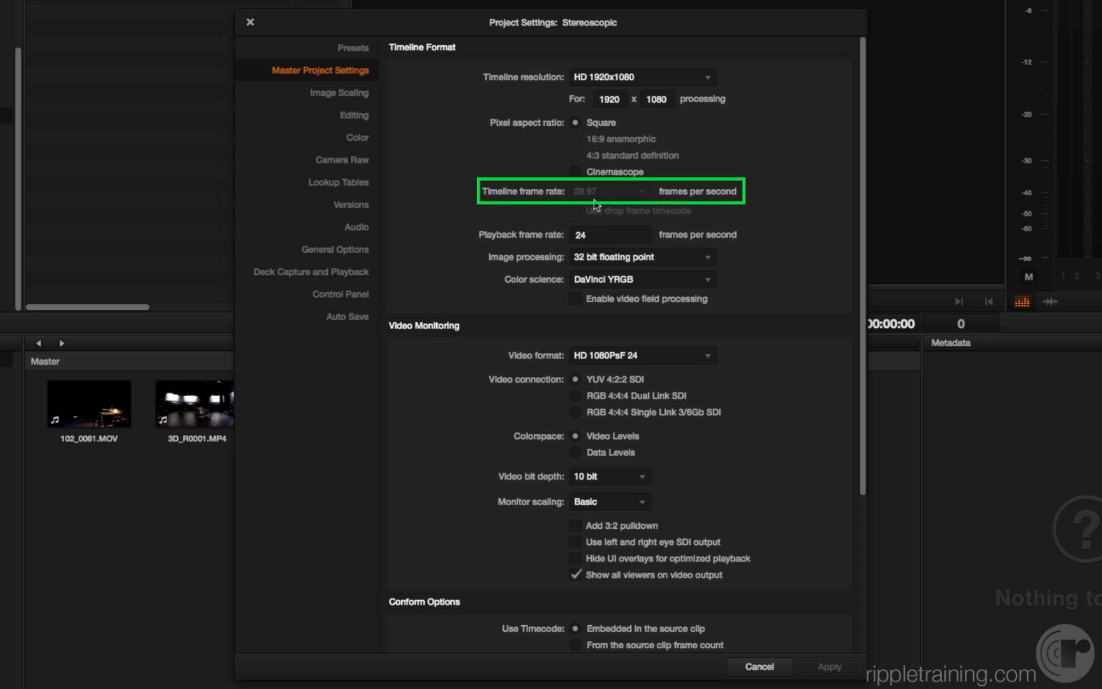
mouse_move(598, 205)
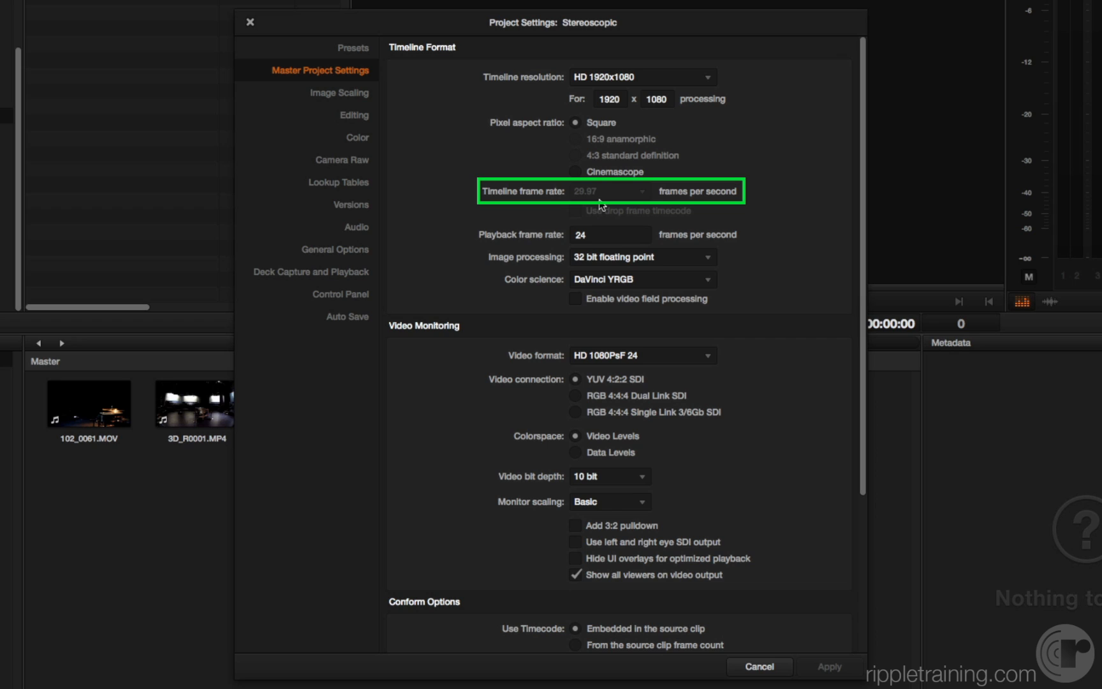
left_click(759, 666)
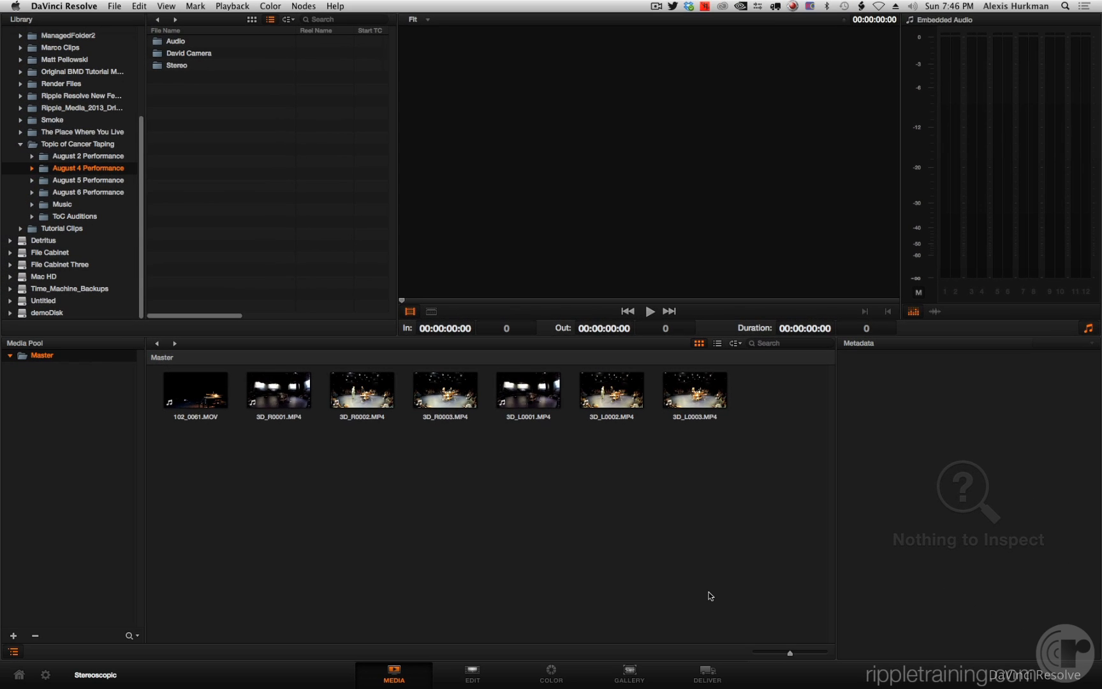
mouse_move(201, 430)
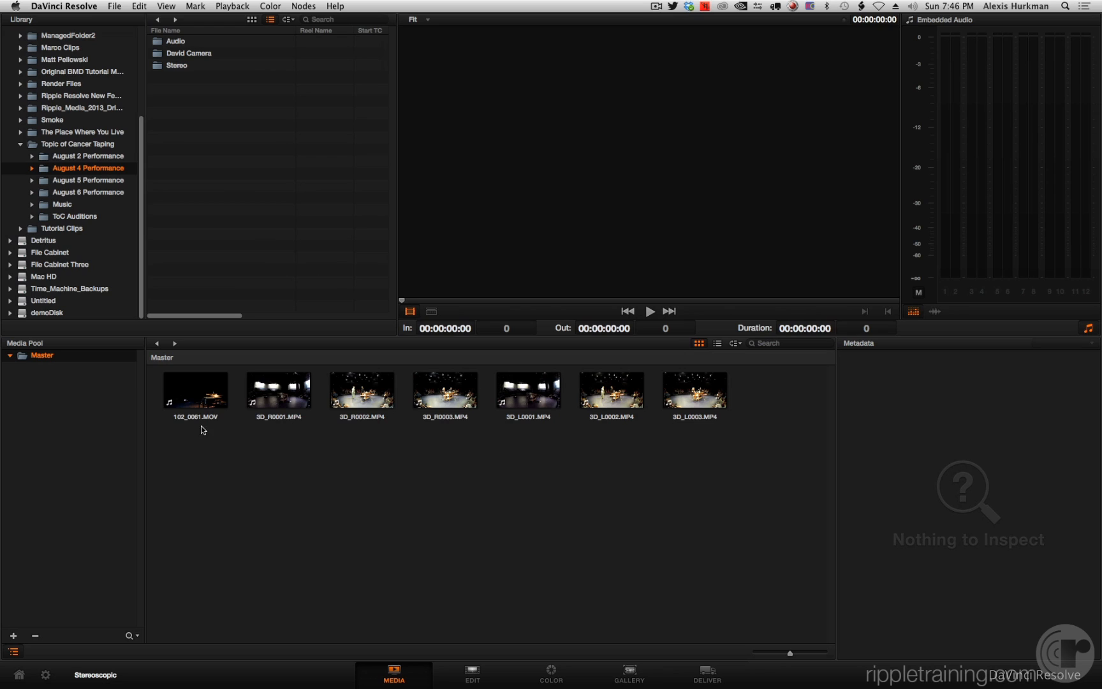
mouse_move(283, 413)
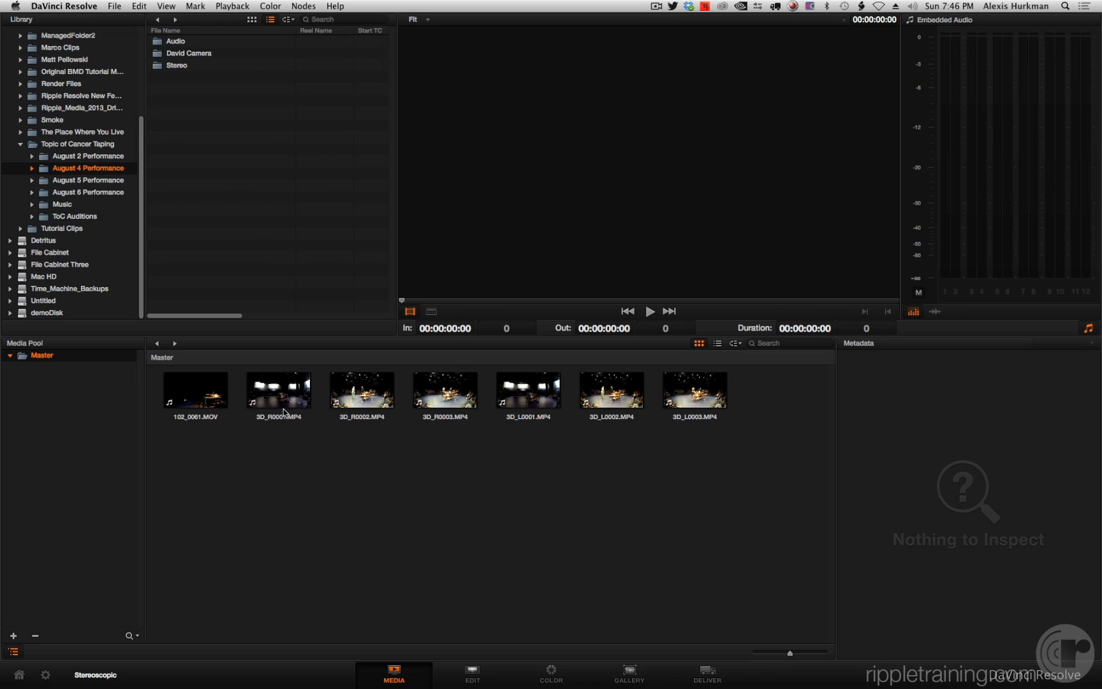
mouse_move(51, 424)
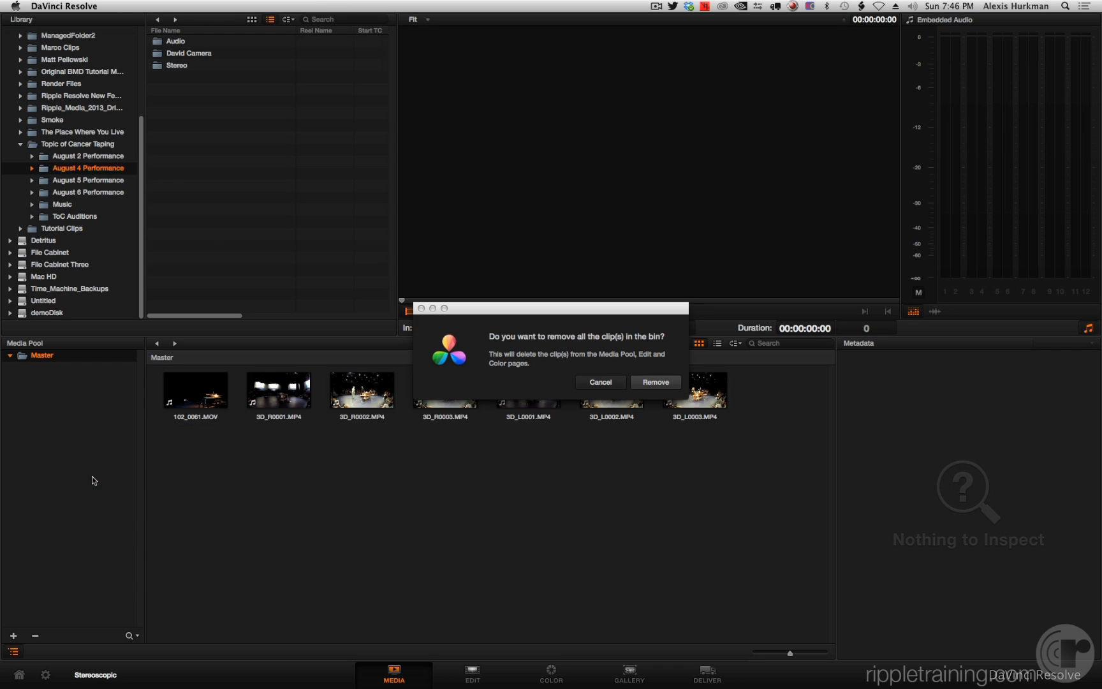
Confirm removal of all seven August 4 clips from the Master bin
left_click(654, 382)
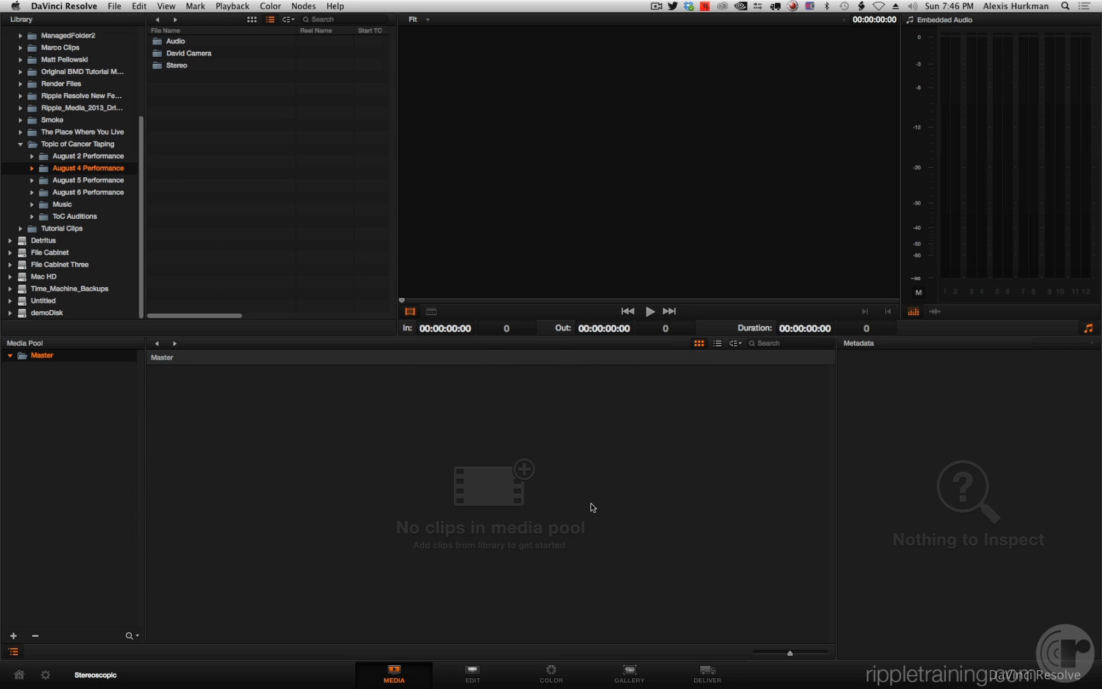
mouse_move(491, 500)
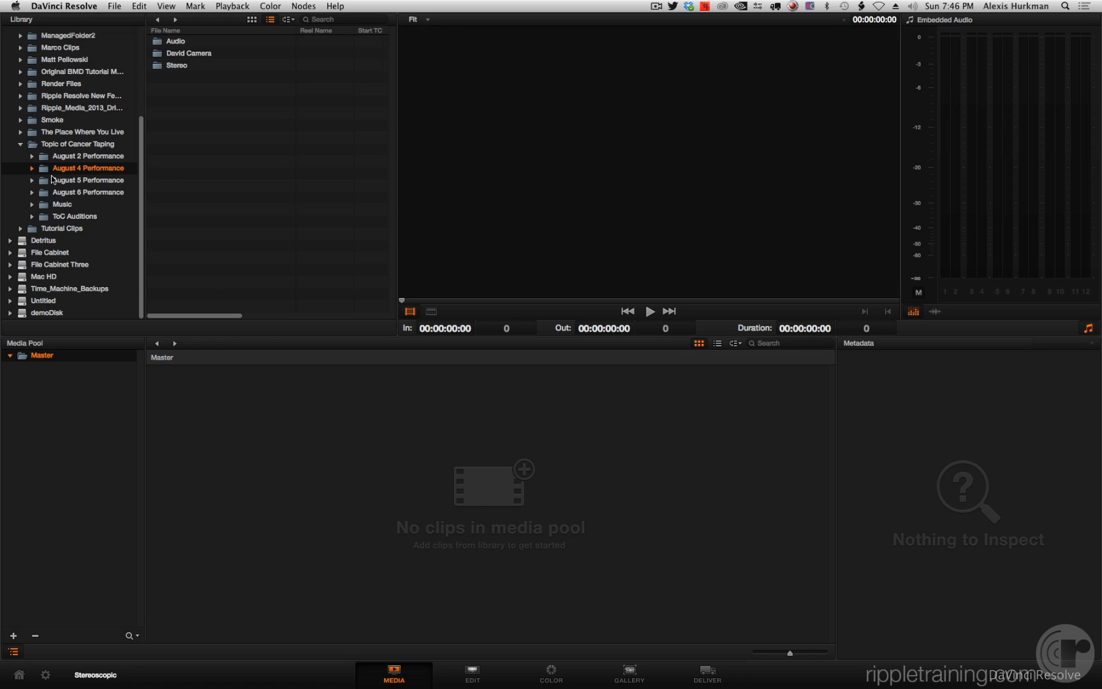
mouse_move(47, 178)
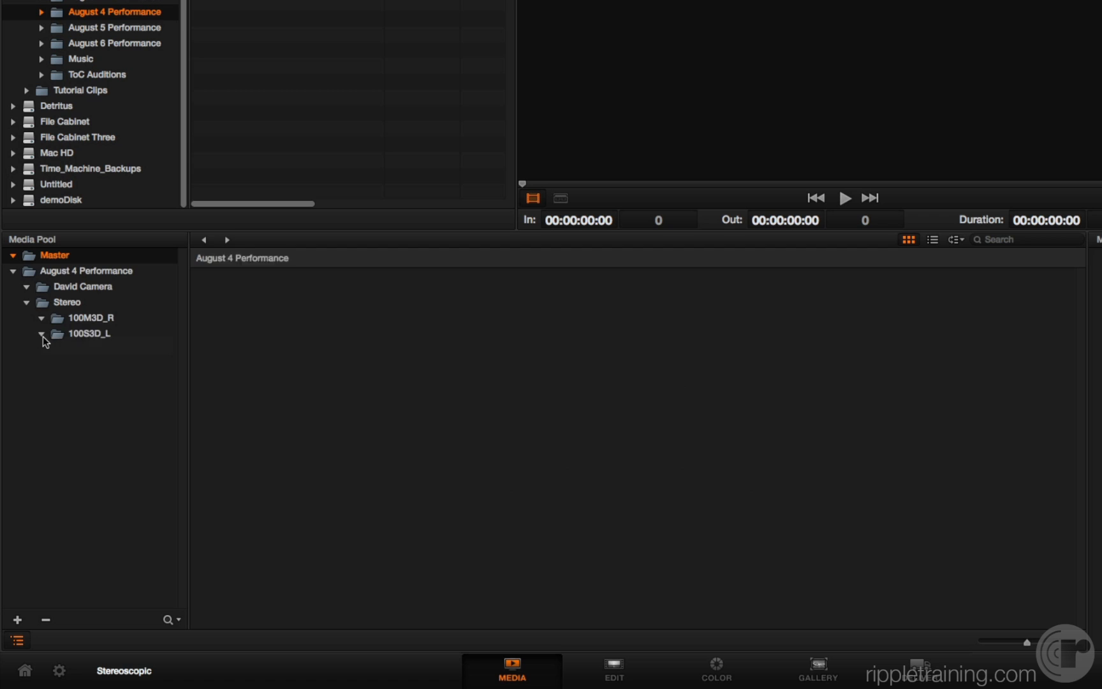
Open the 100S3D_L bin to show its three left-eye clips
left_click(89, 333)
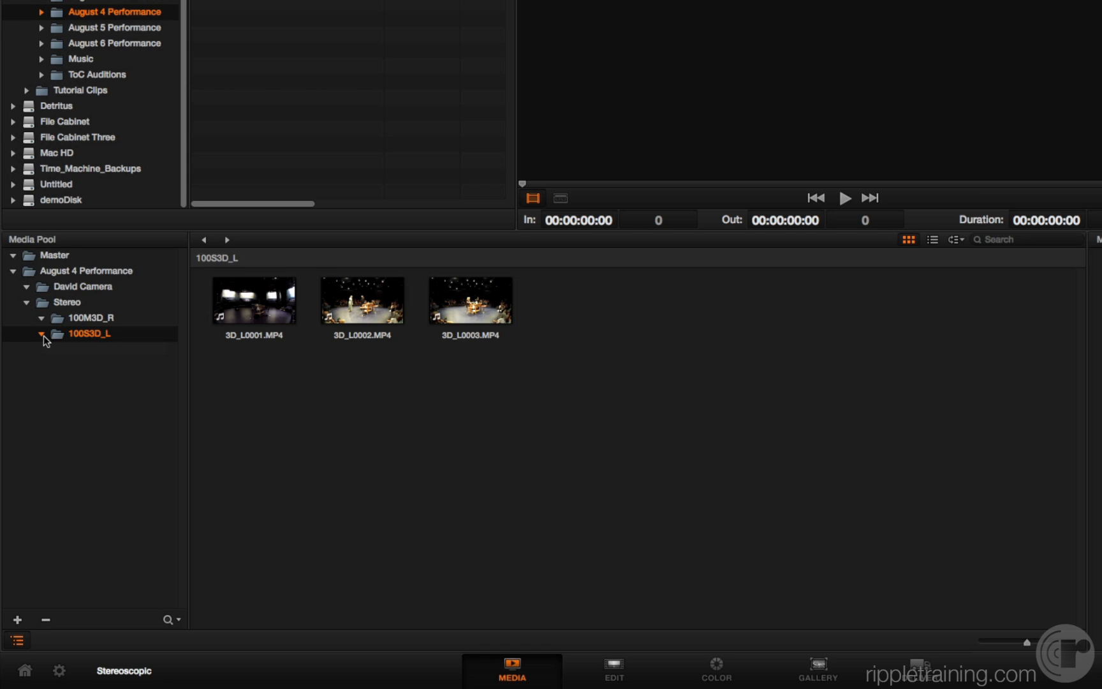
Browse the 100M3D_R and 100S3D_L bins, then open David Camera showing 102_0061.MOV
left_click(90, 318)
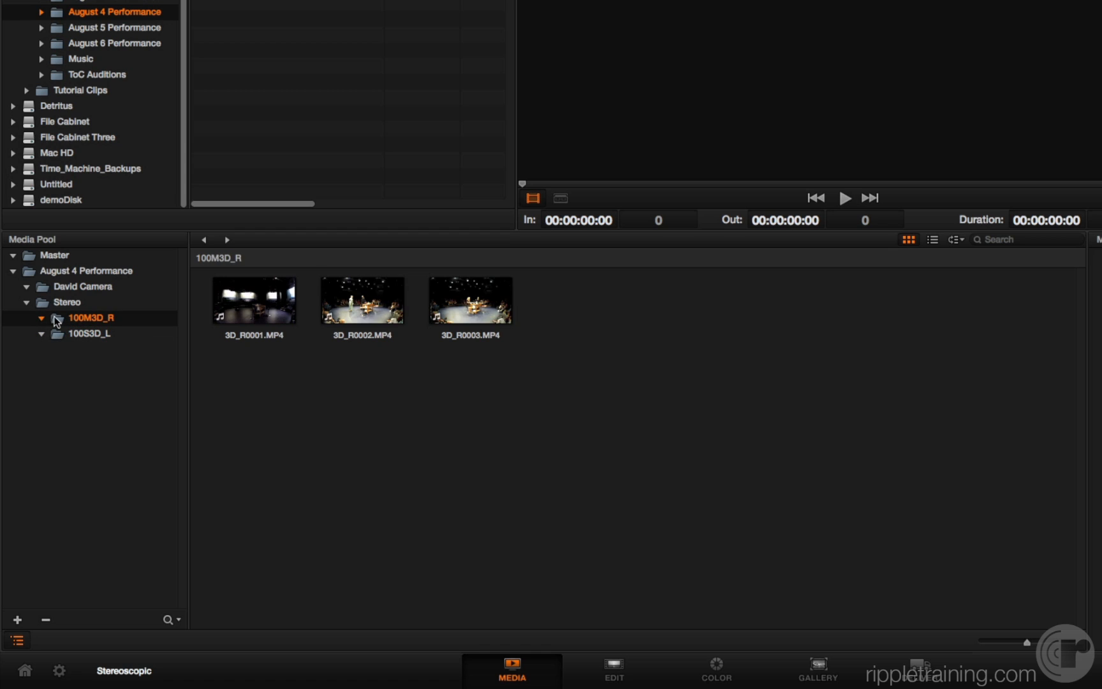
mouse_move(467, 332)
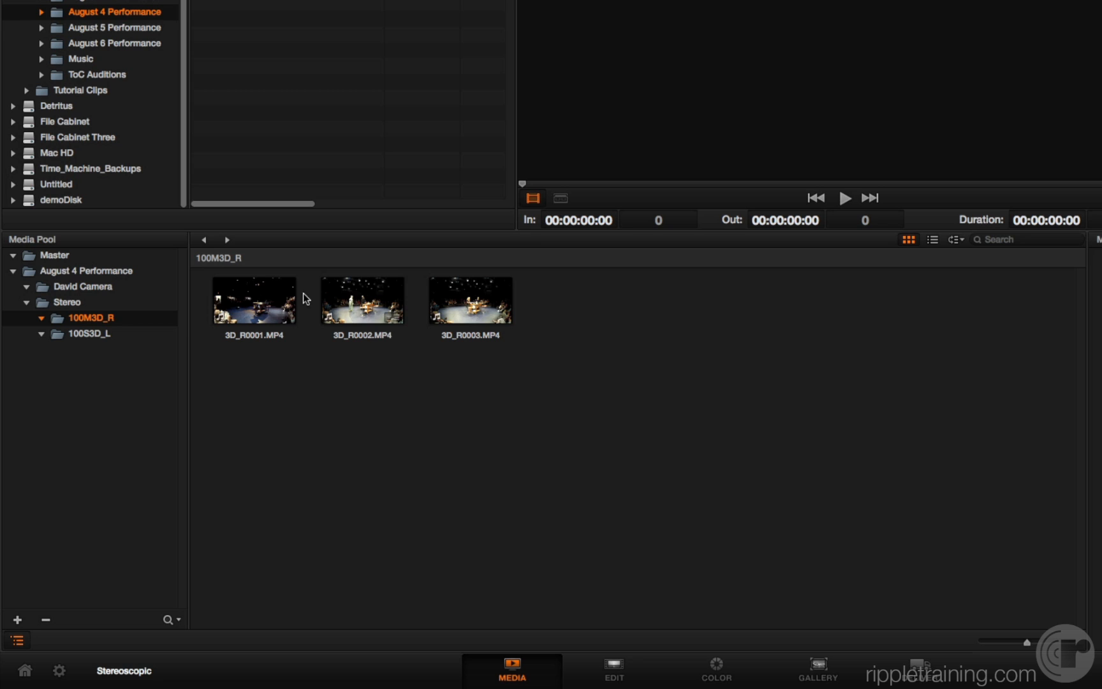
left_click(89, 333)
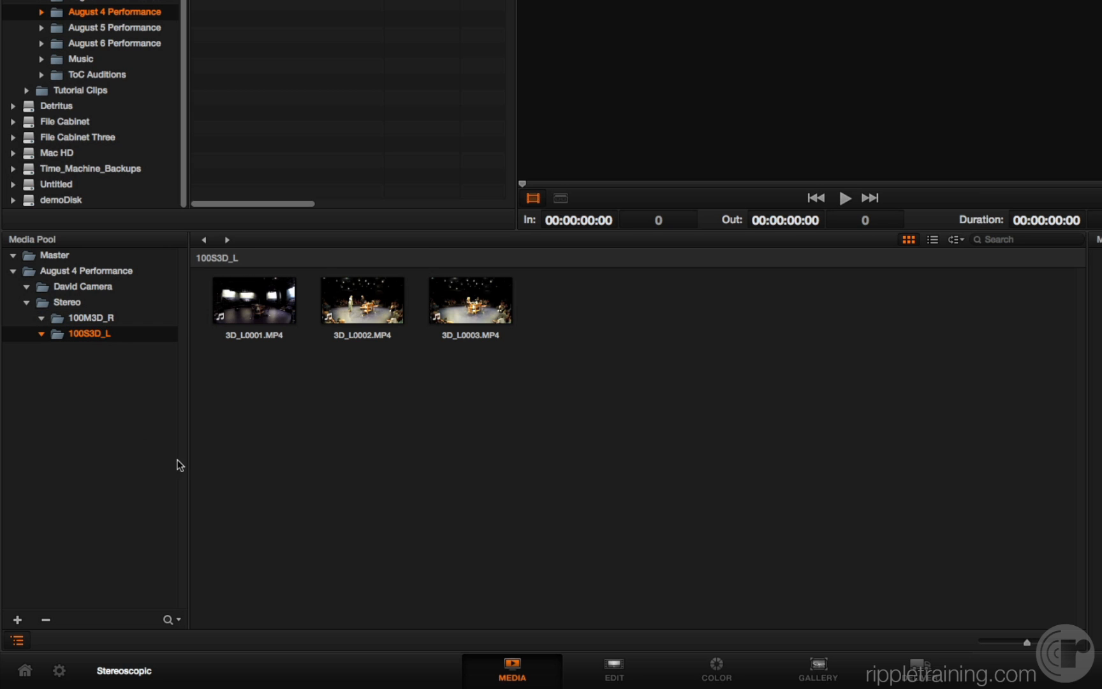
mouse_move(41, 296)
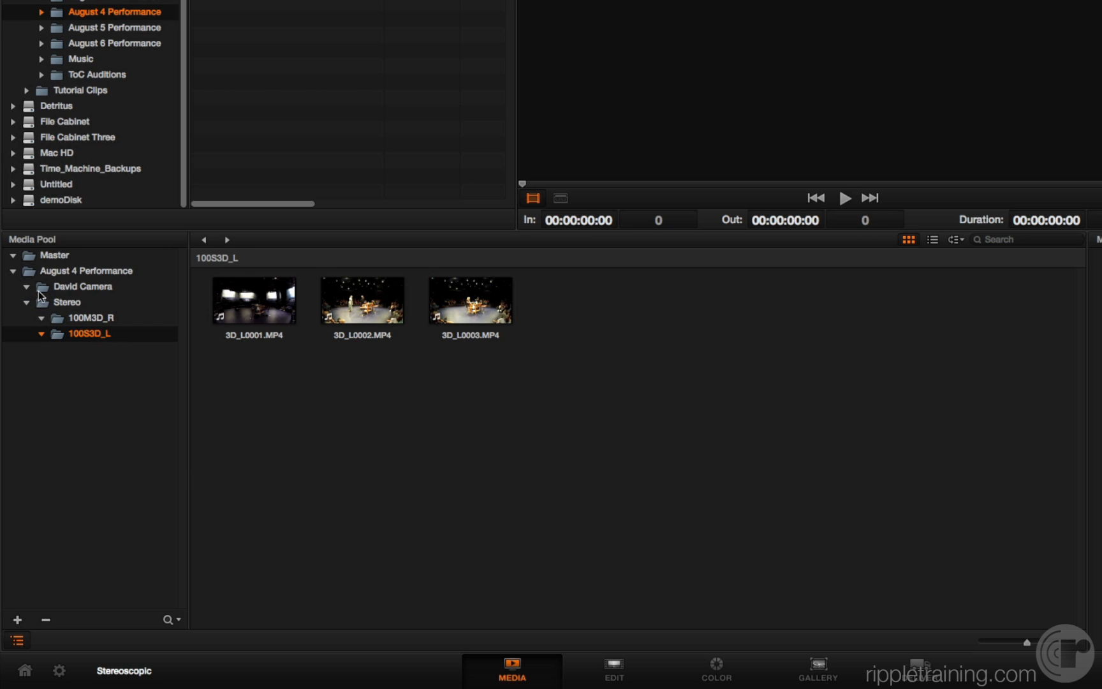
left_click(83, 286)
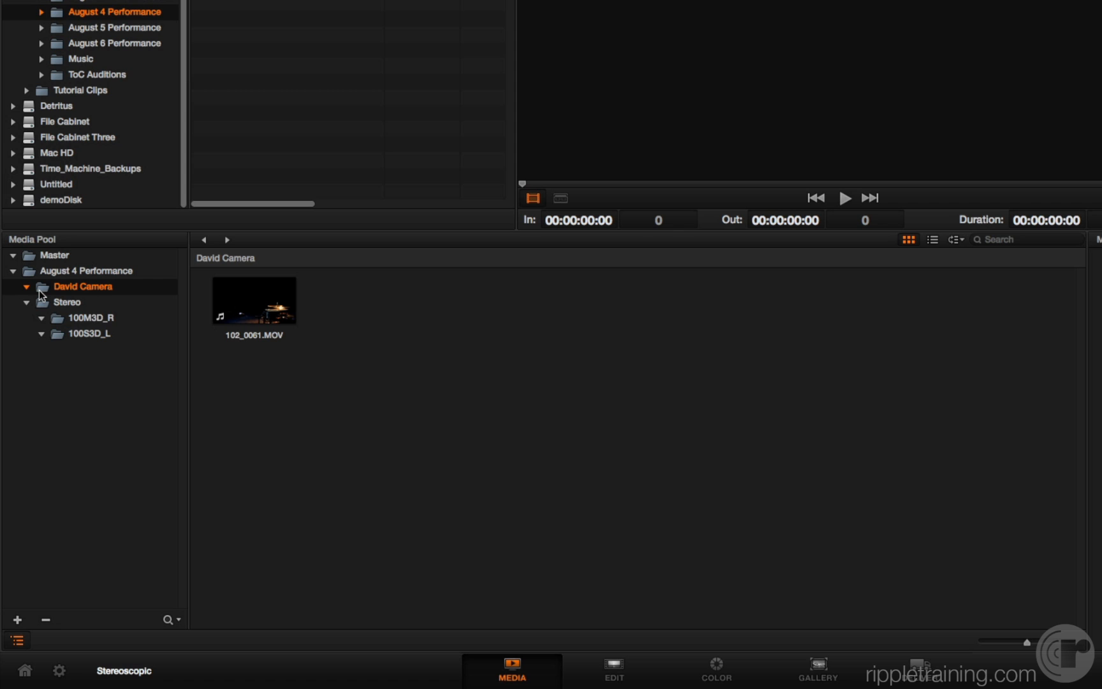
mouse_move(95, 179)
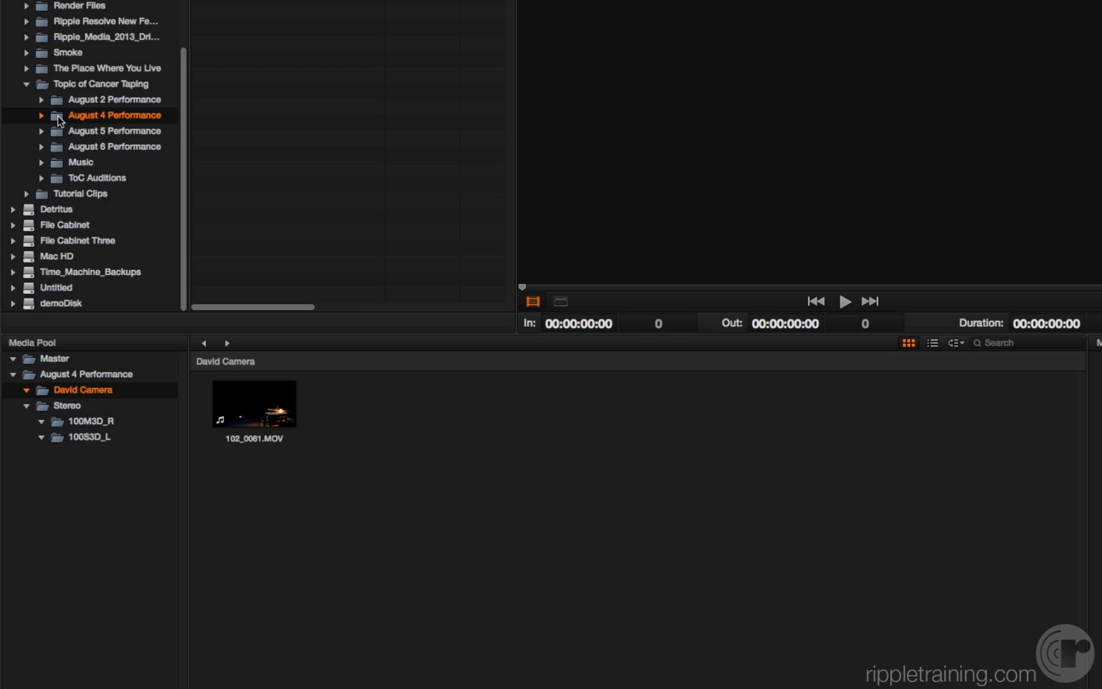
Show the import options for the August 4 Performance library folder
right_click(114, 115)
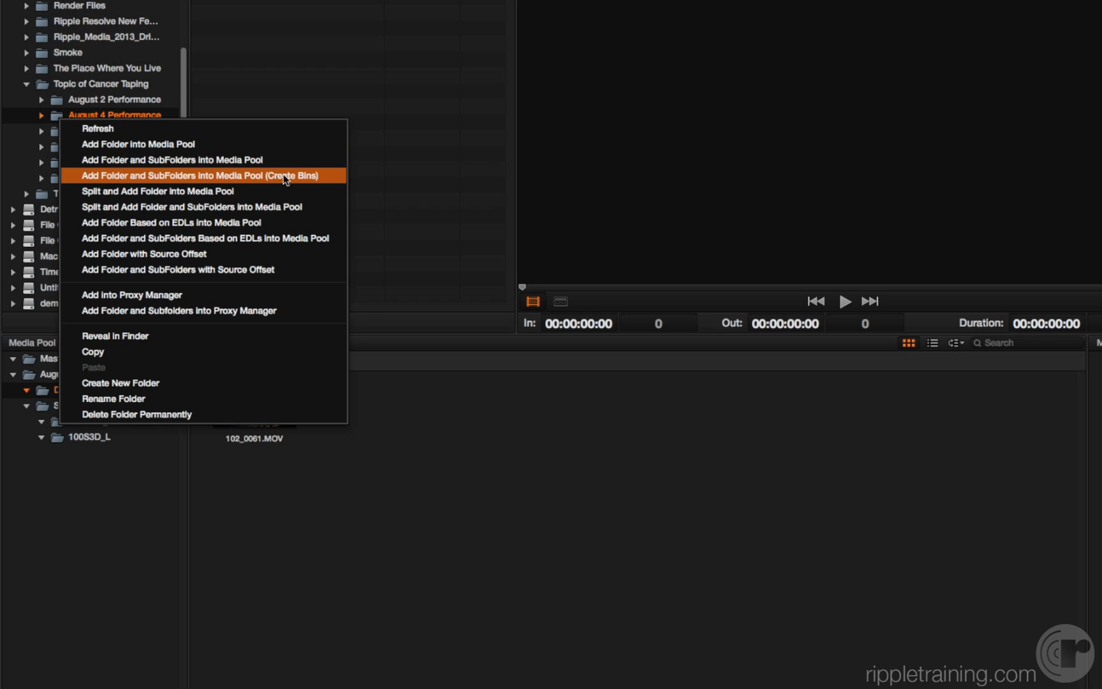
mouse_move(324, 179)
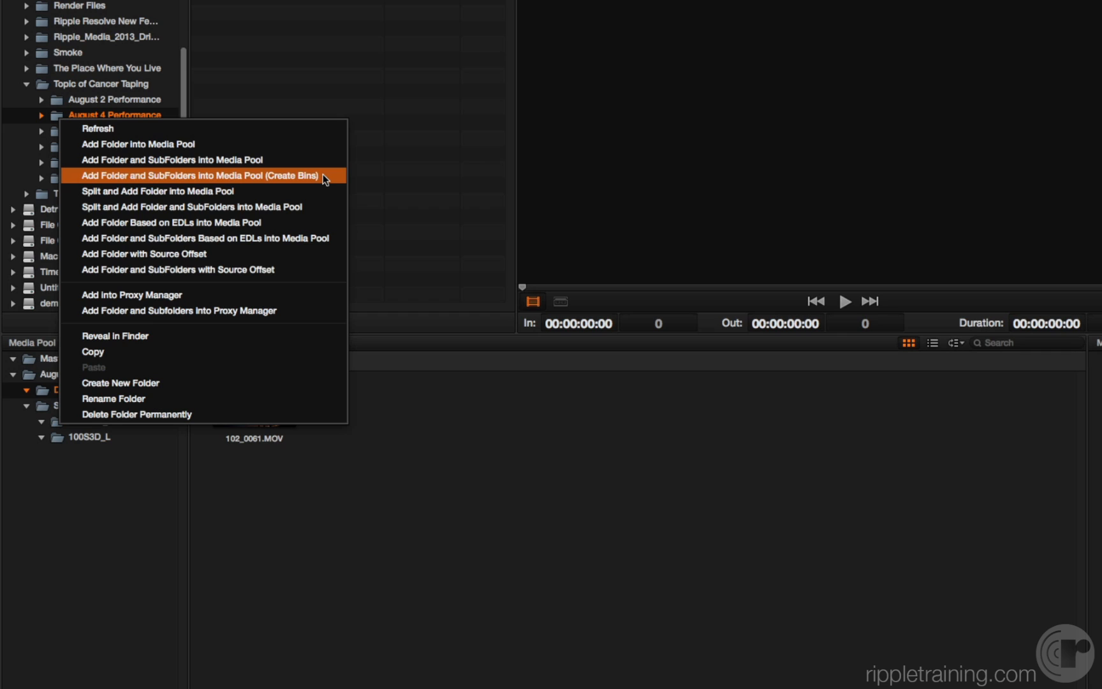
mouse_move(290, 178)
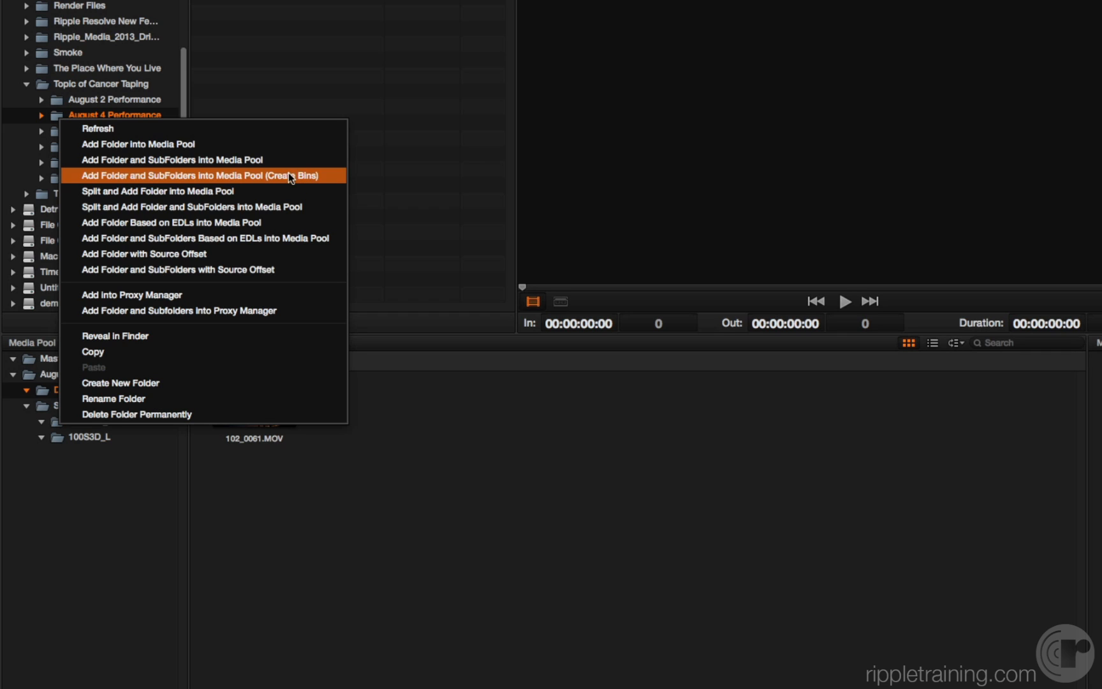
mouse_move(298, 177)
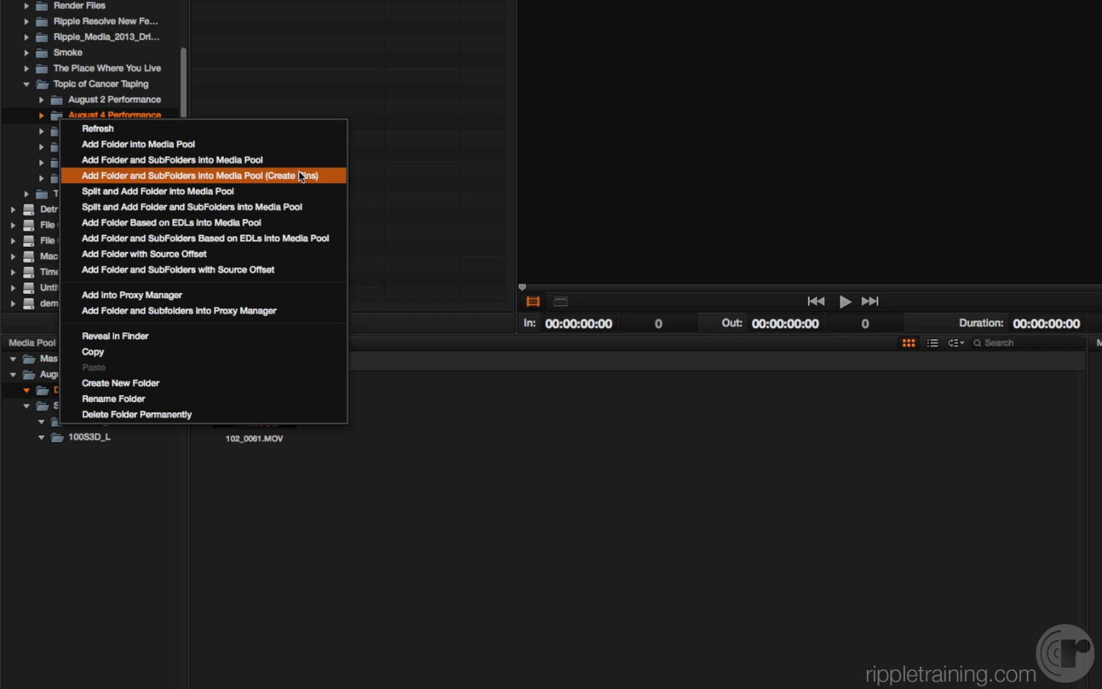